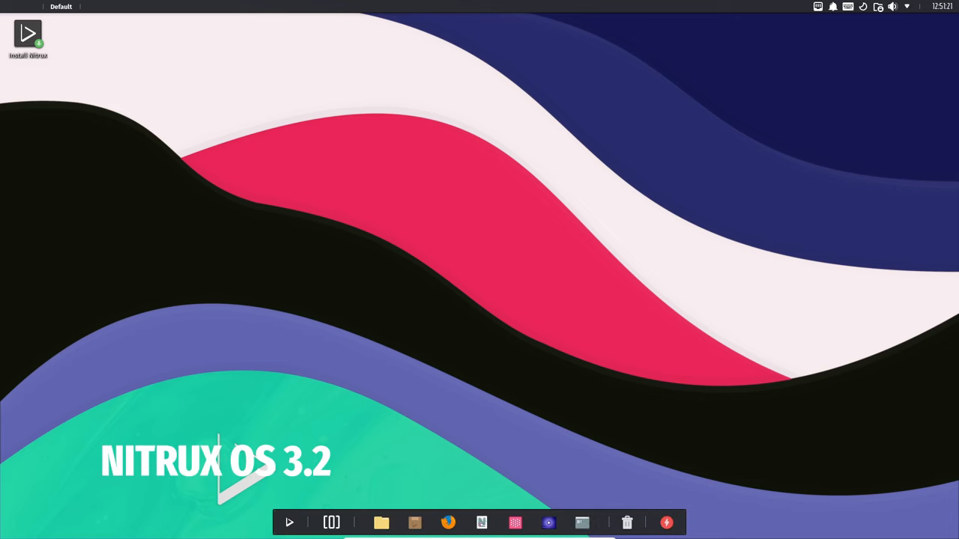
Step: Run uname and uname -r in a terminal to show the kernel information and release
click(582, 521)
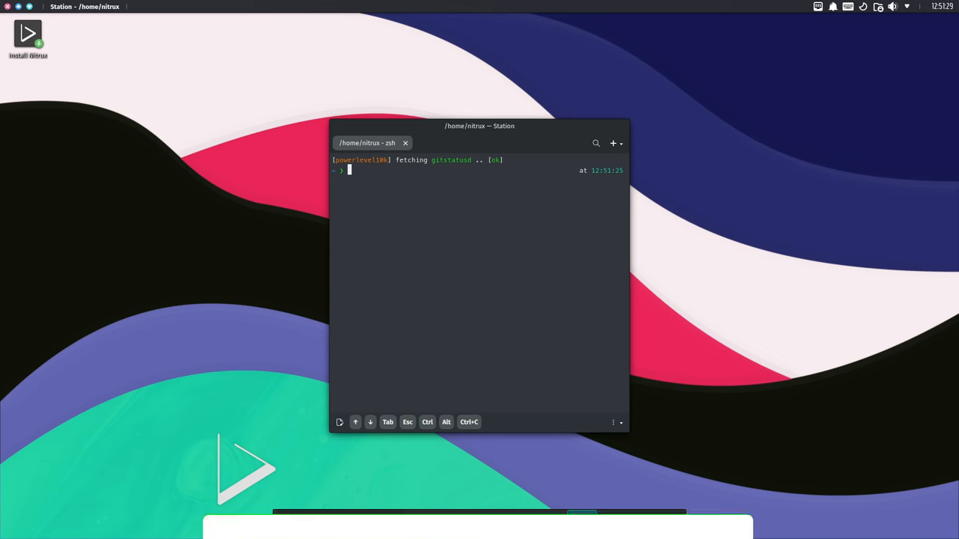
text(uname)
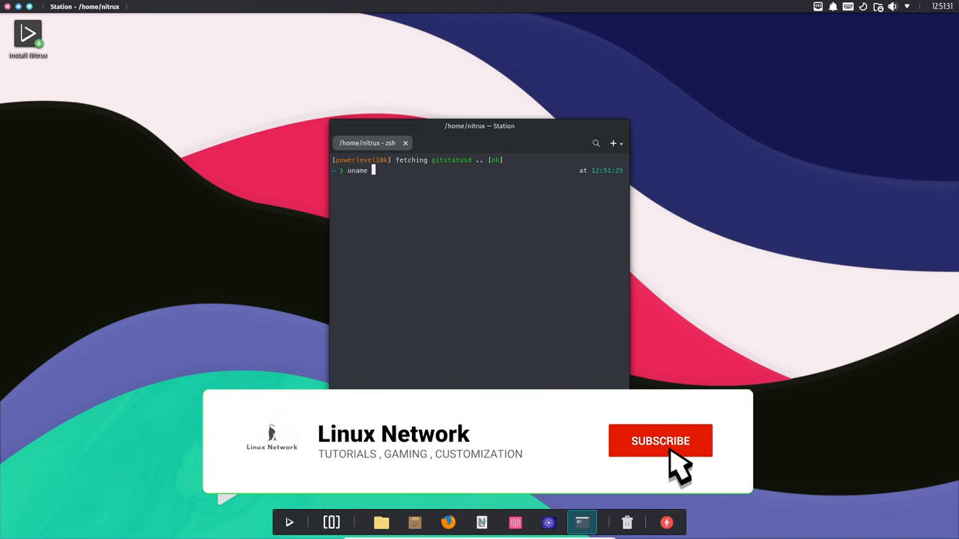
key(Return)
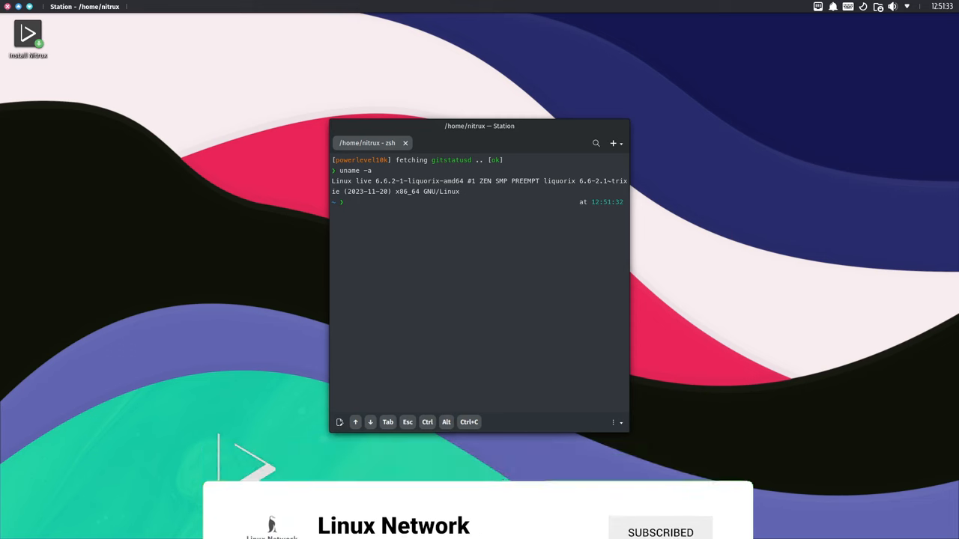
text(uname -r)
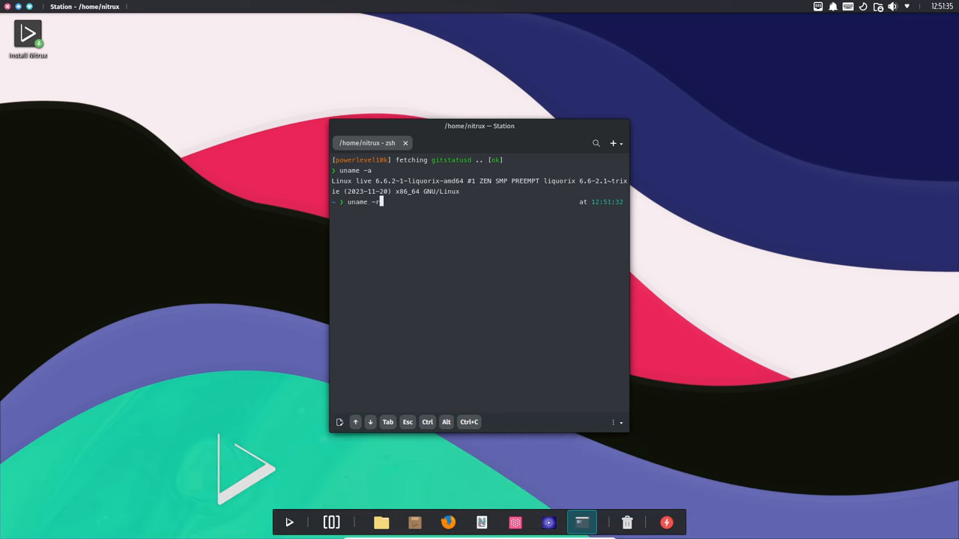
key(Return)
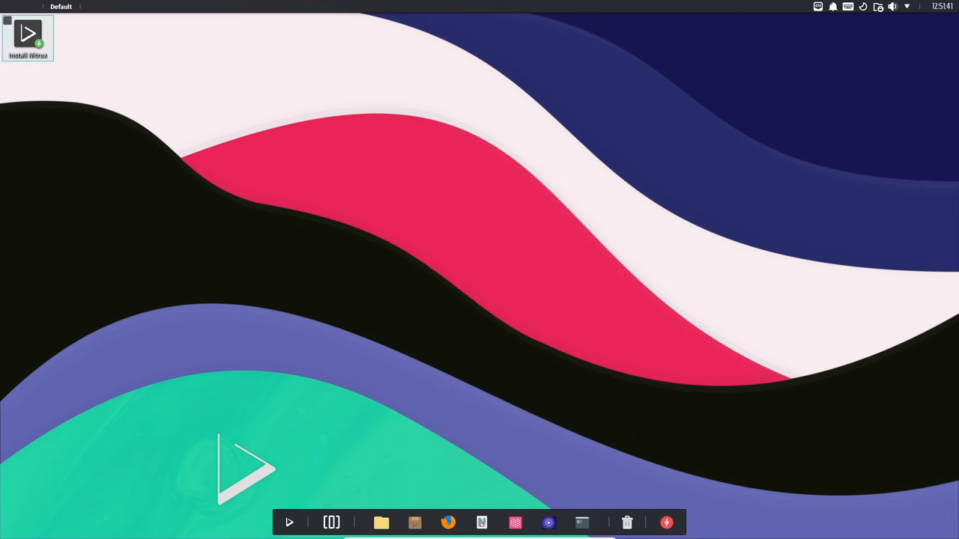
Step: Browse the file system root, Videos folder, places overview and /dev in the file manager, then close it
click(381, 522)
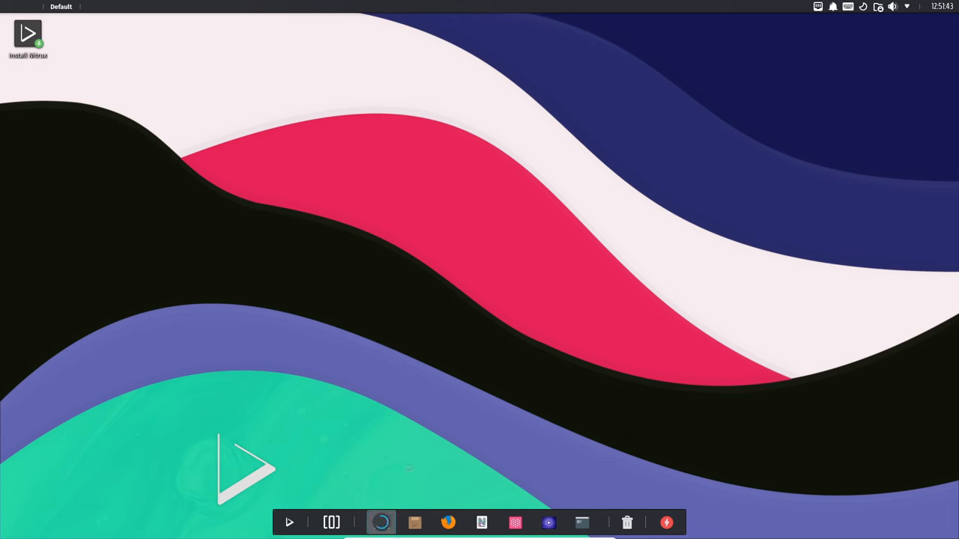
click(380, 522)
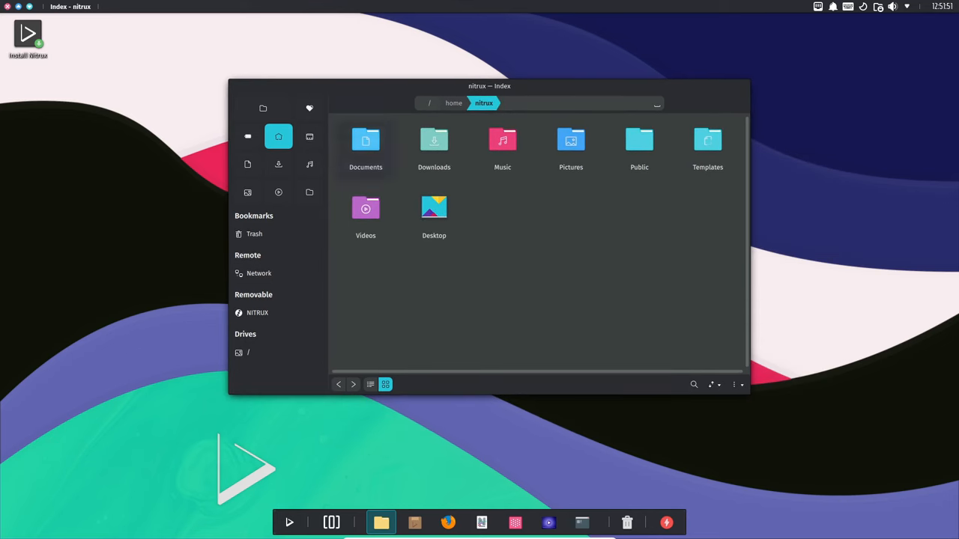
double_click(434, 218)
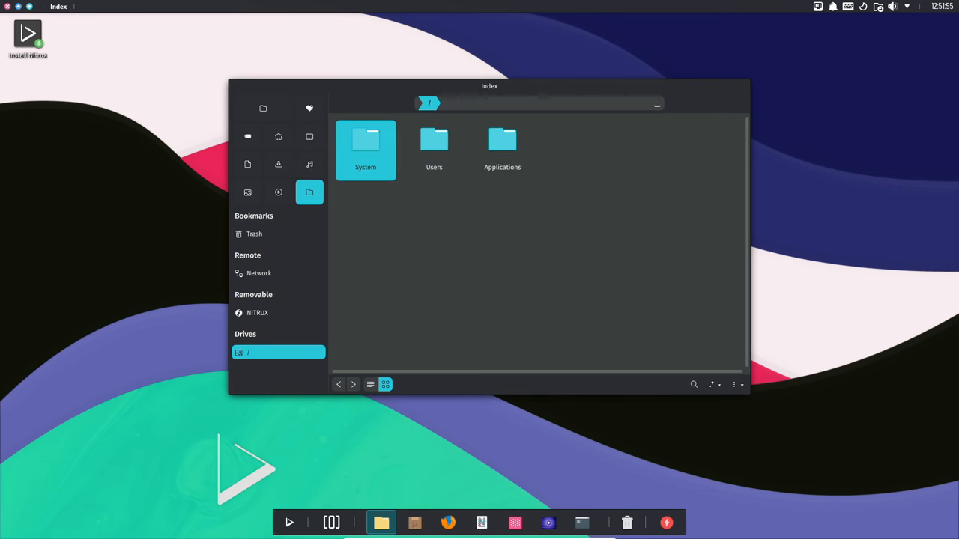
click(279, 192)
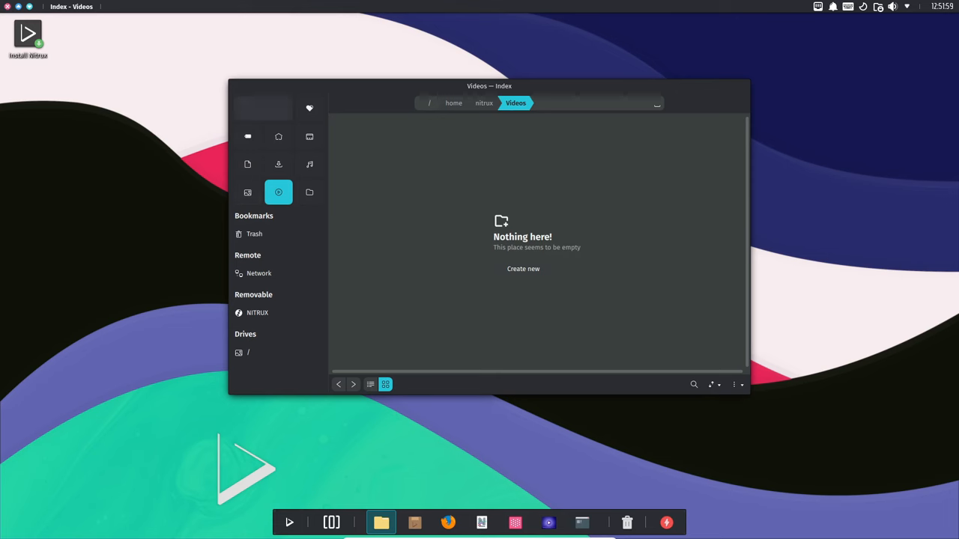
click(264, 108)
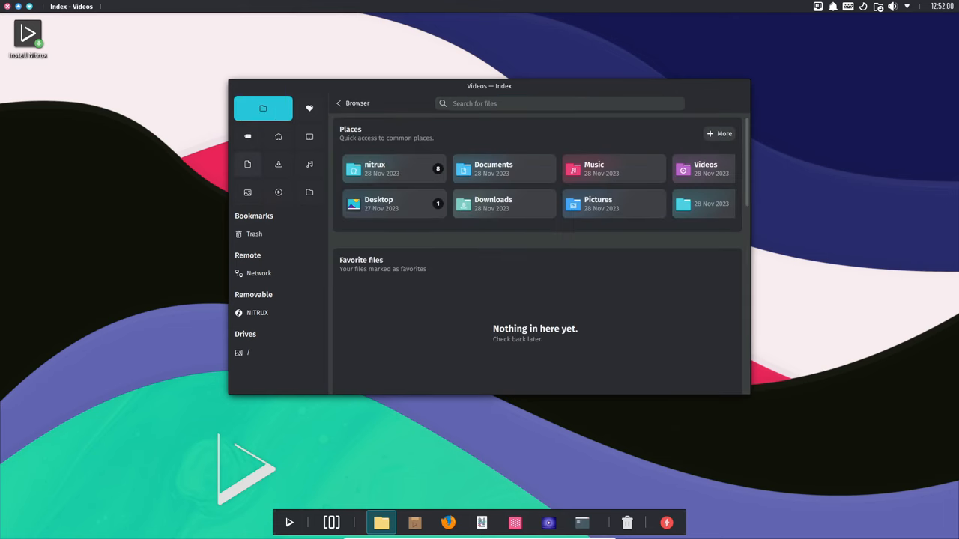
click(309, 108)
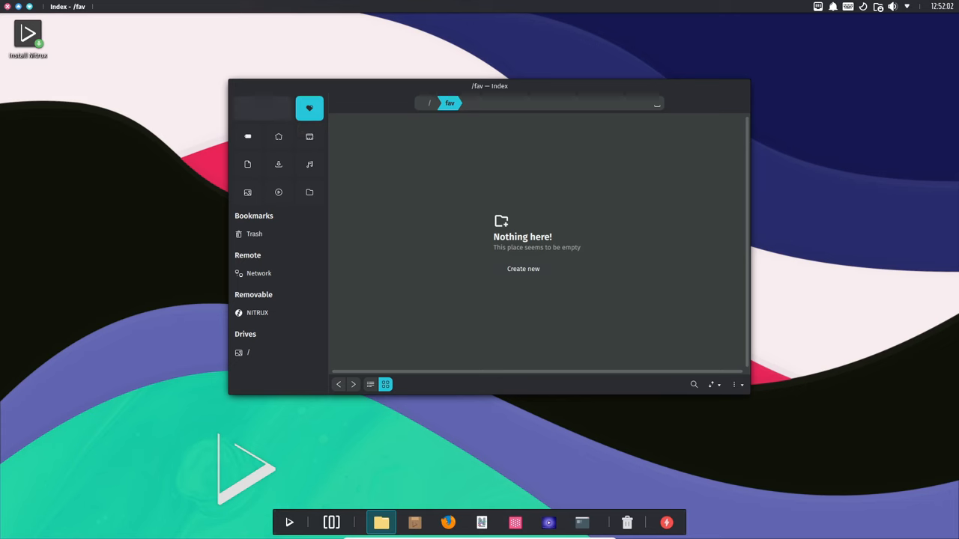
click(278, 136)
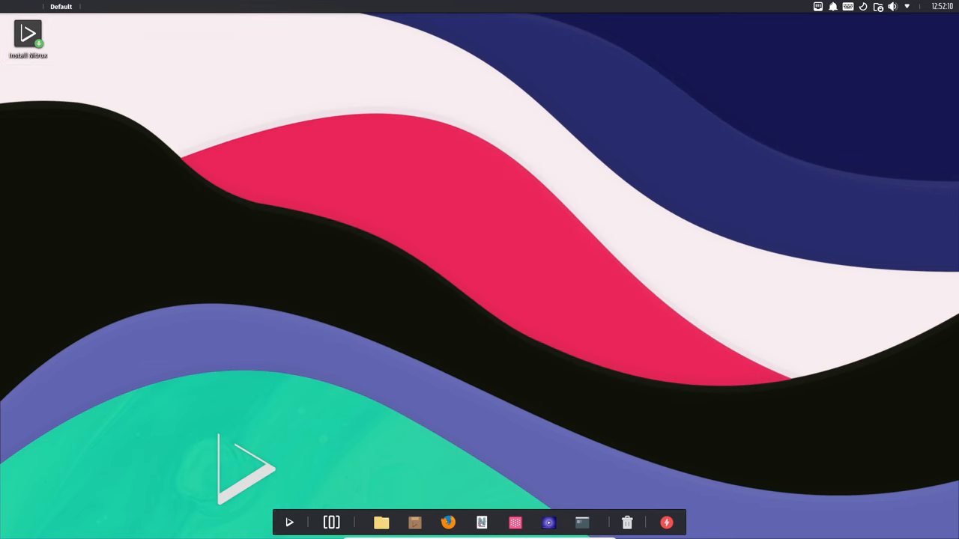
Step: View the system monitor's history graphs, process list and disk activity, cancelling a new page
click(290, 521)
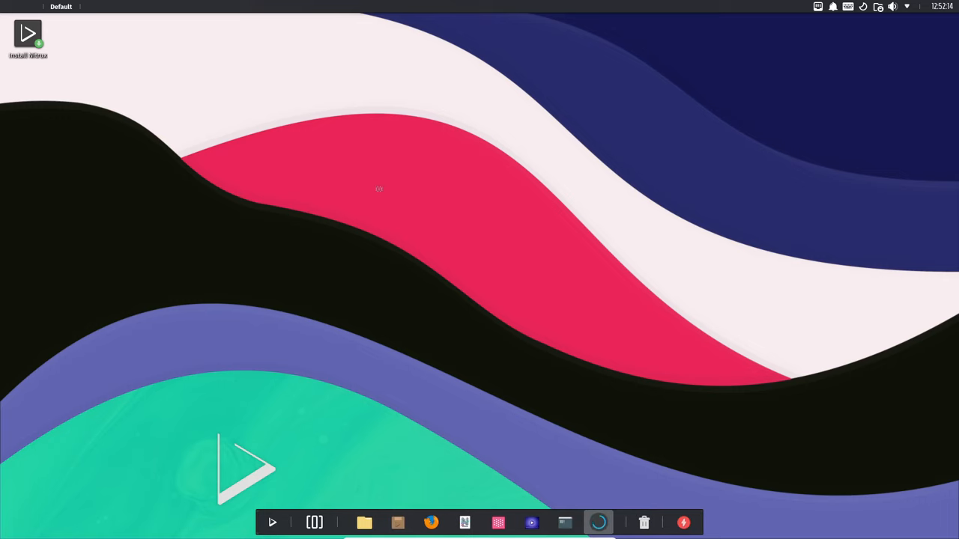
click(596, 522)
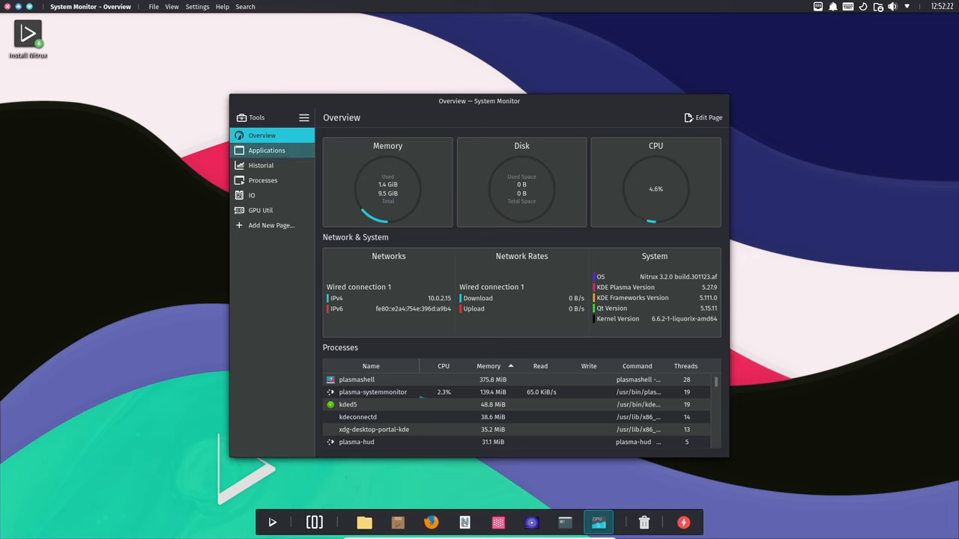
click(261, 165)
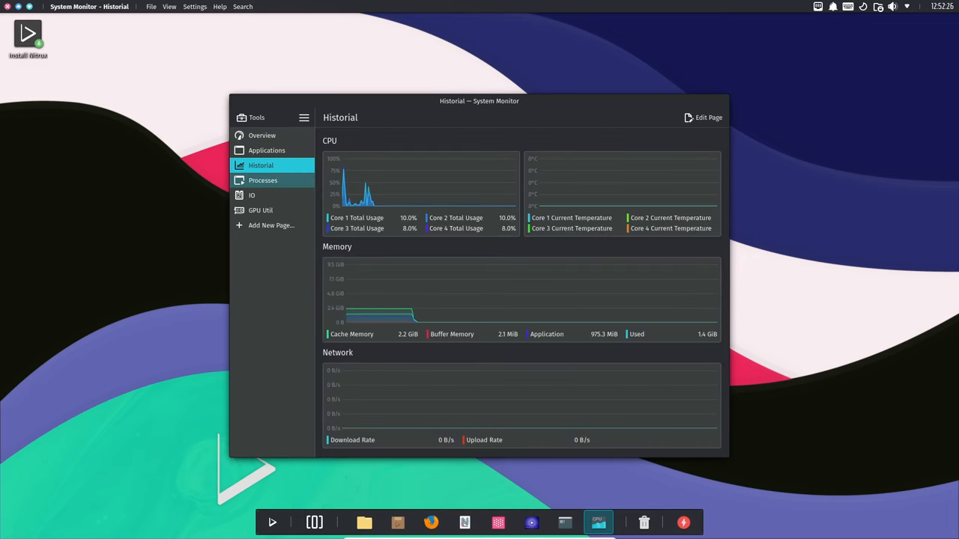
click(264, 180)
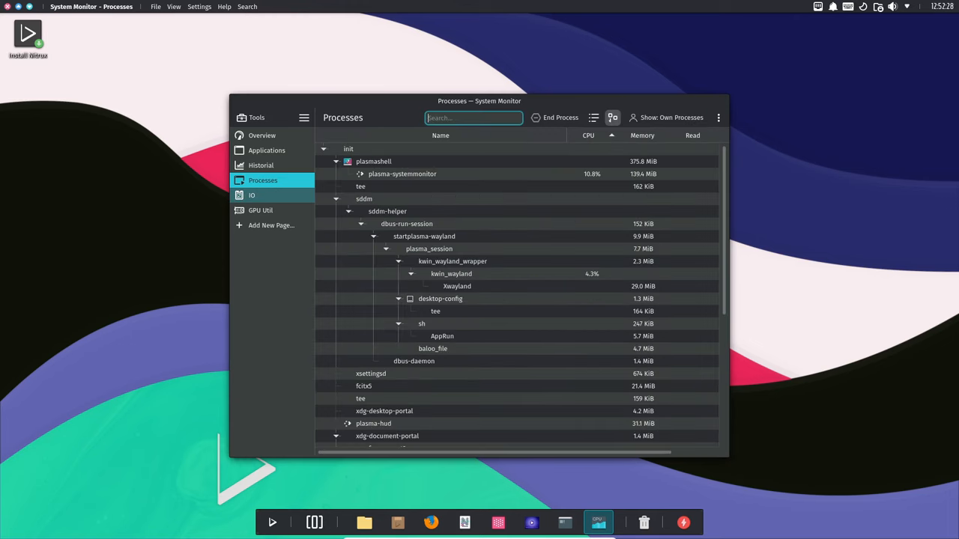
scroll(down, 3)
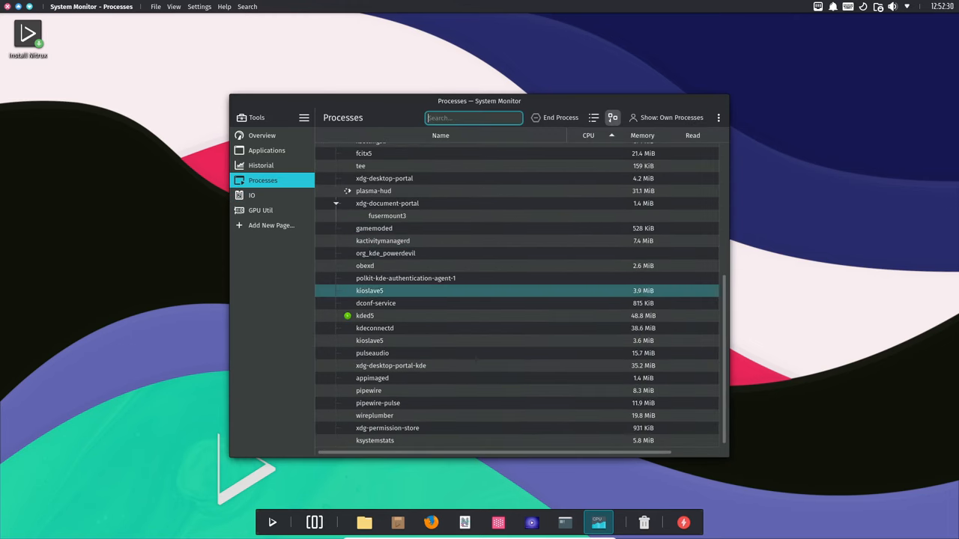
click(252, 195)
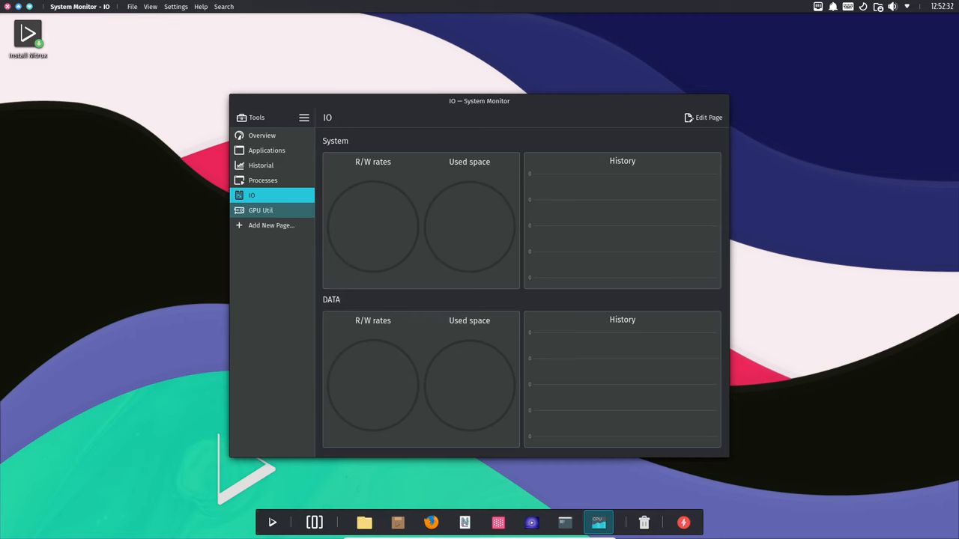
click(270, 225)
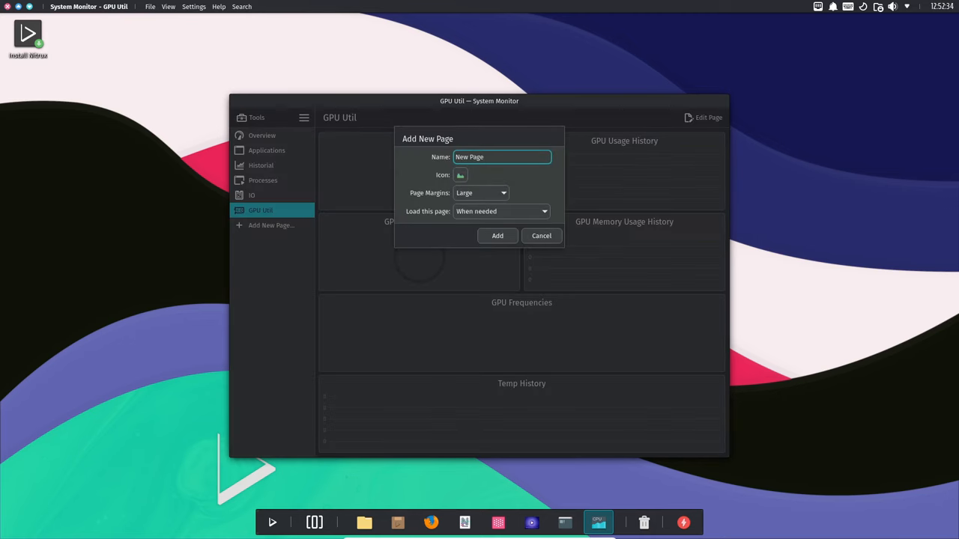
click(541, 235)
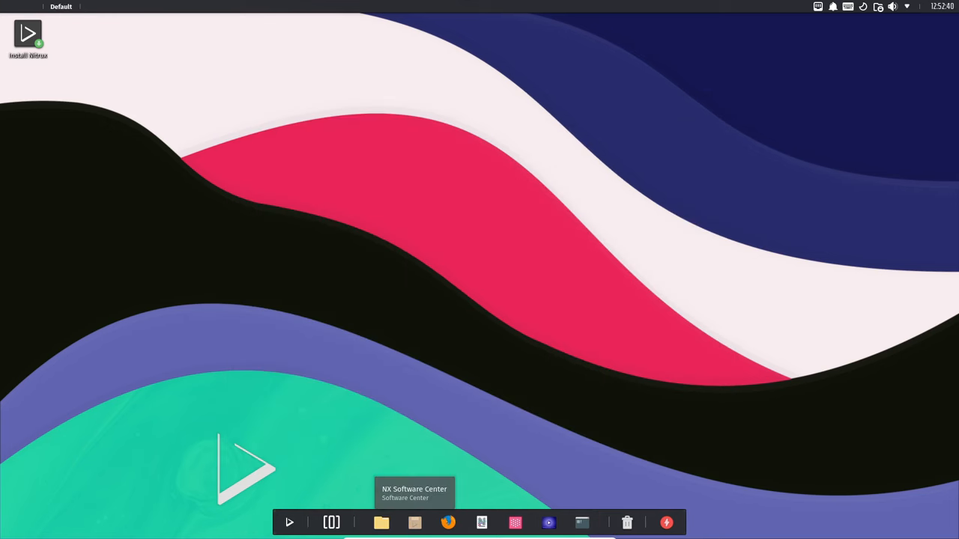
Step: Check the software center's installed apps and task queue, then scroll through the store catalog
click(414, 521)
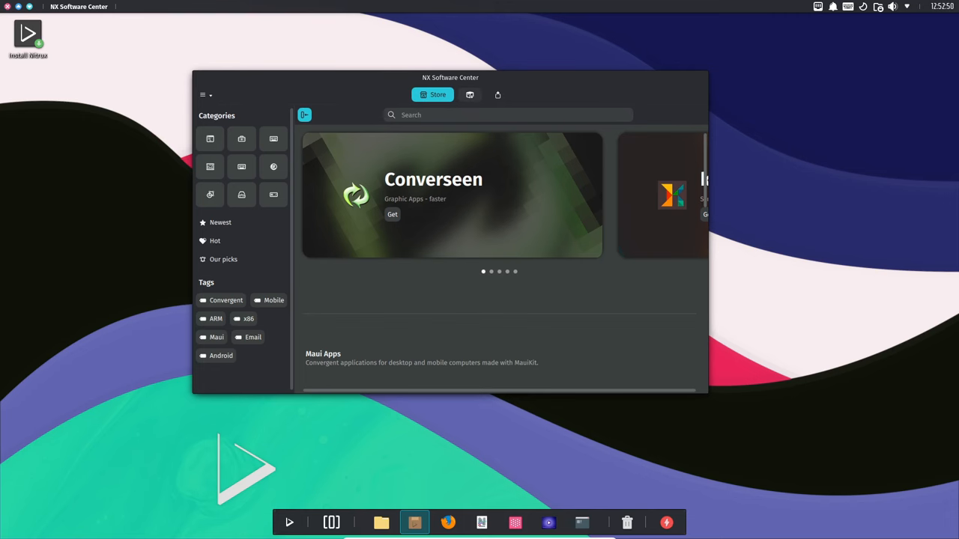
click(470, 95)
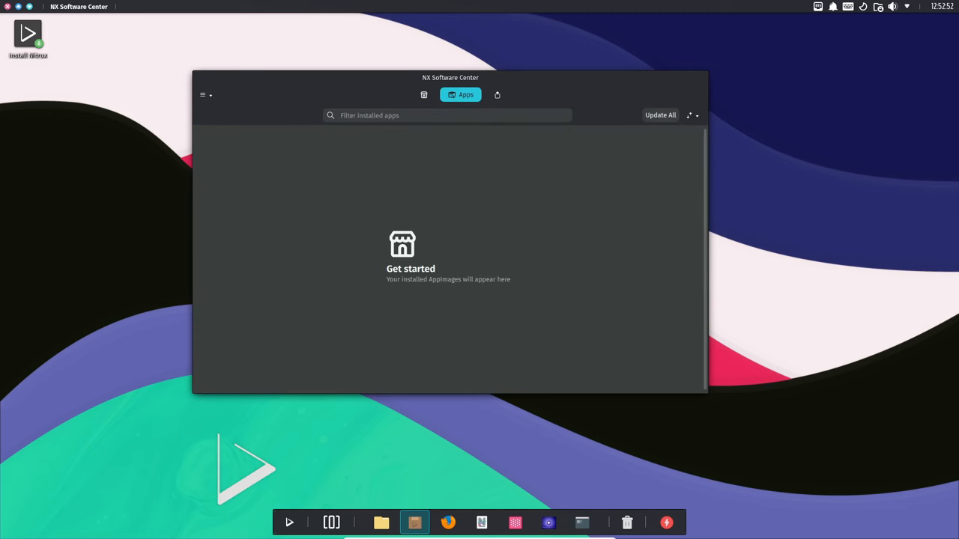
click(497, 94)
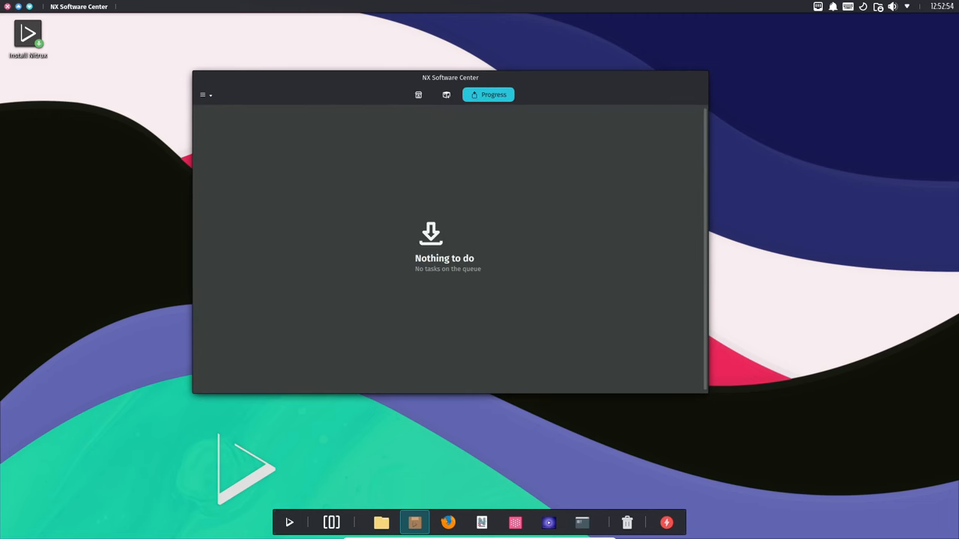
click(432, 94)
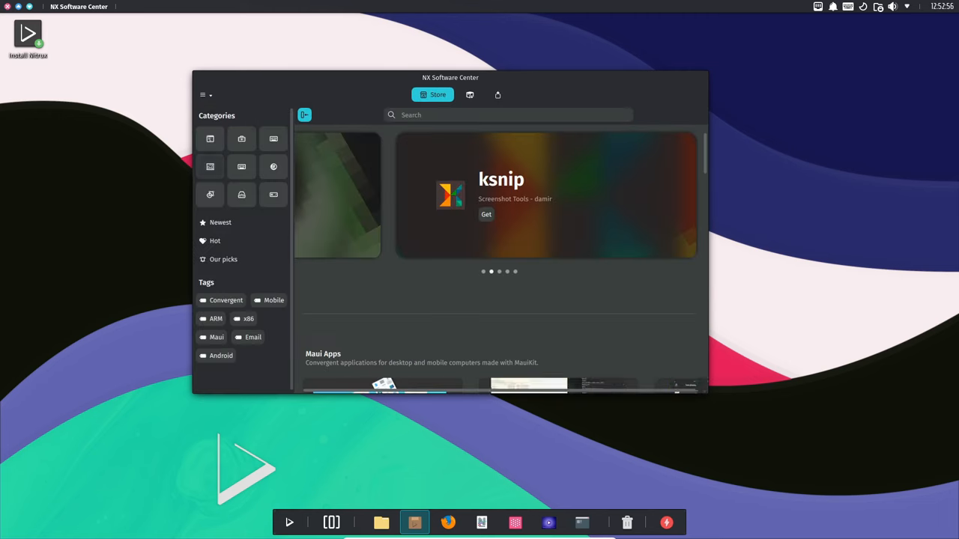
scroll(down, 3)
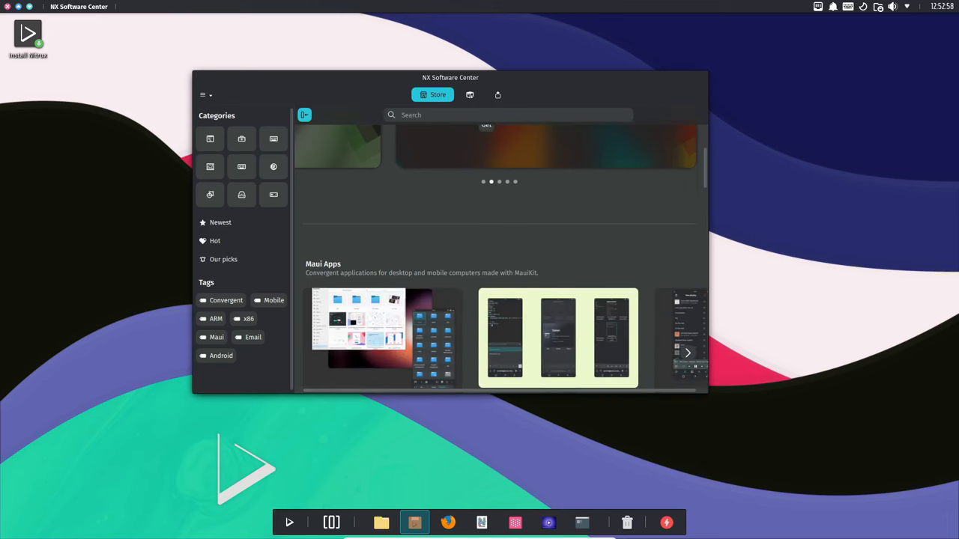
scroll(down, 3)
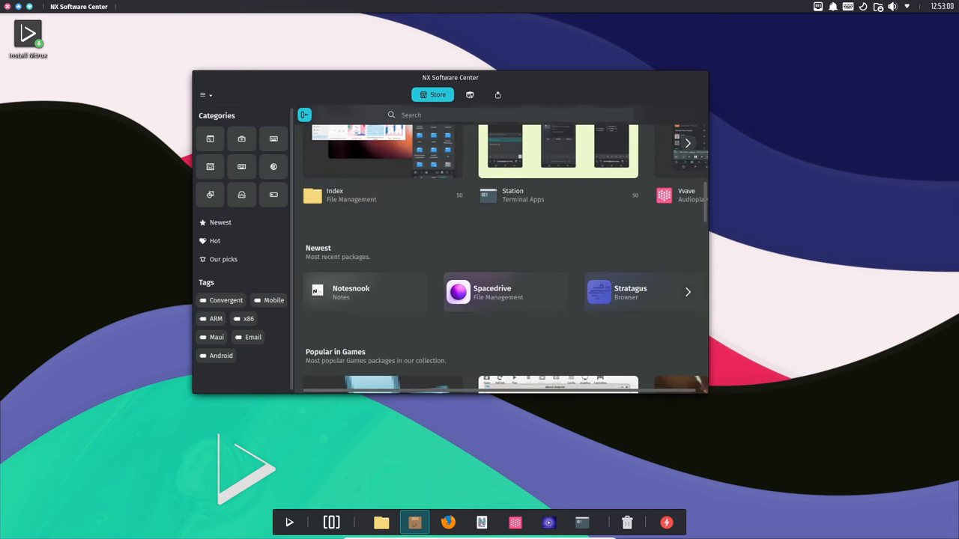
scroll(down, 3)
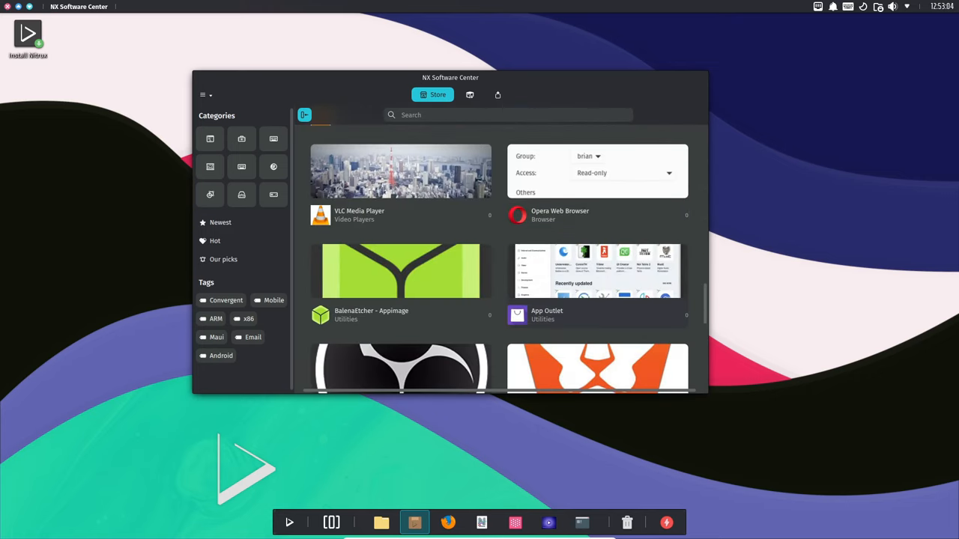
scroll(down, 3)
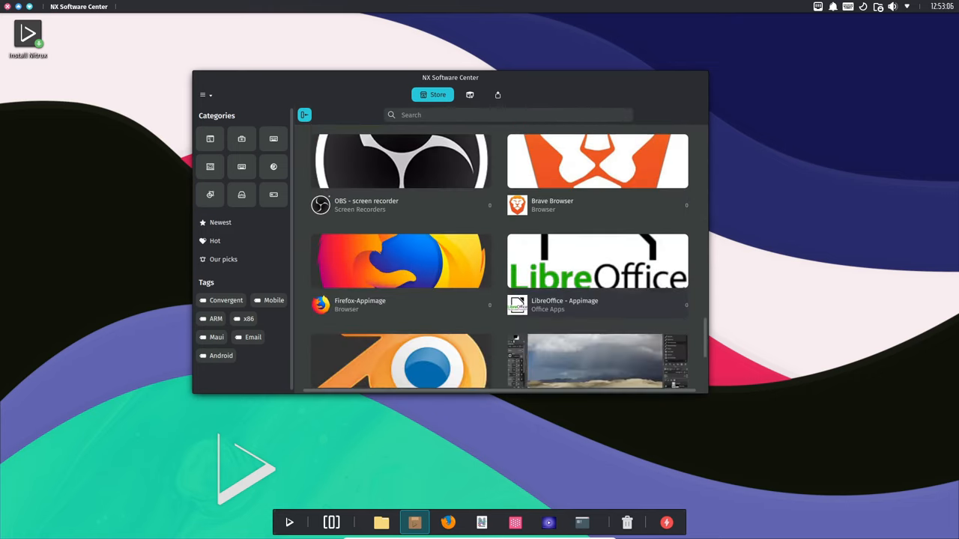
scroll(down, 3)
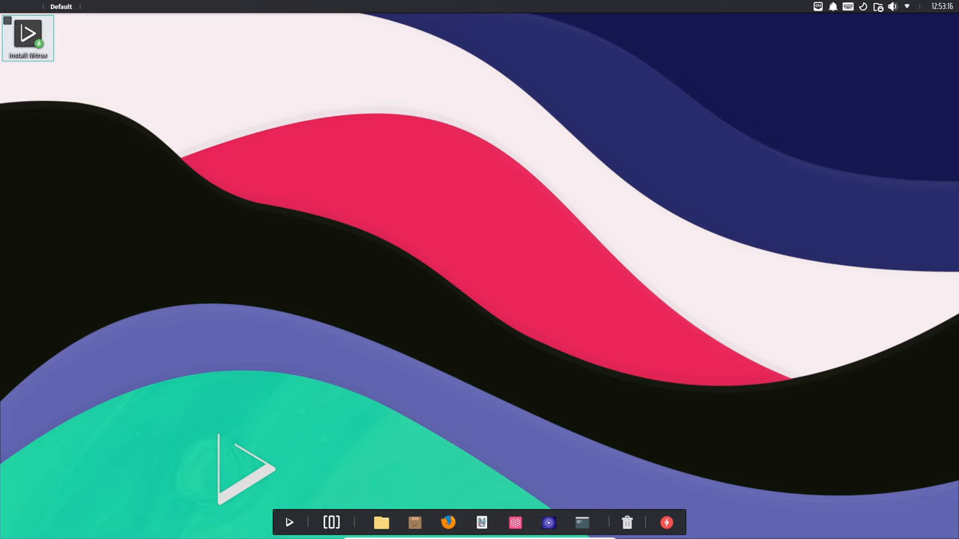
double_click(27, 38)
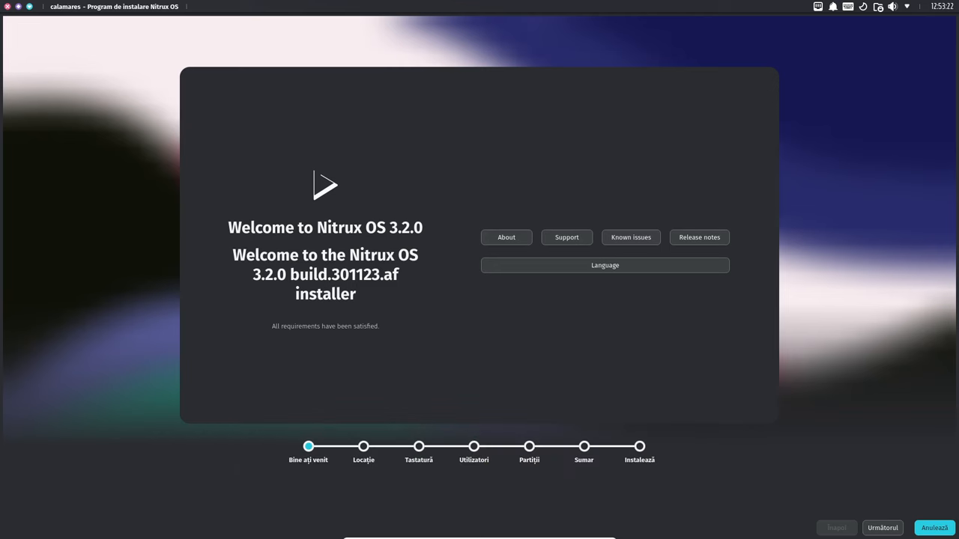
click(944, 527)
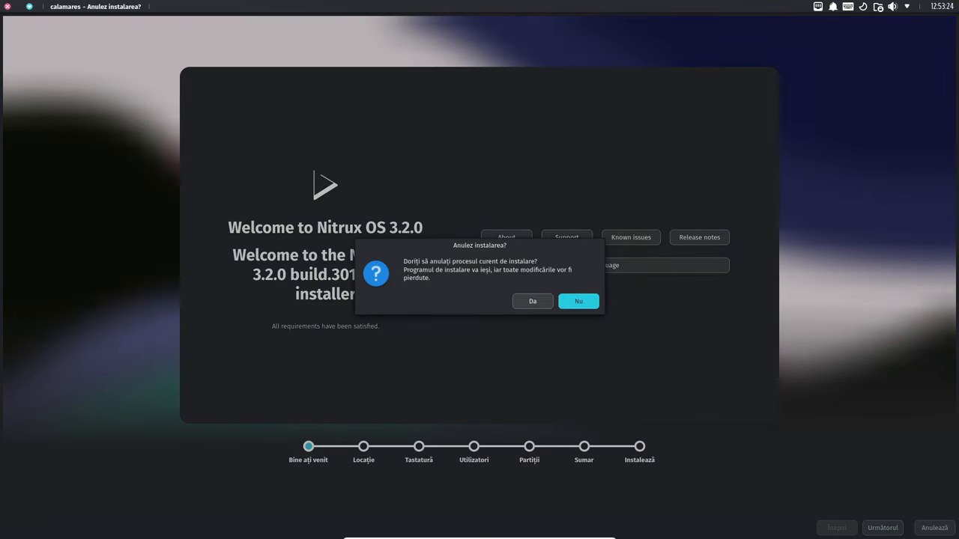
click(532, 301)
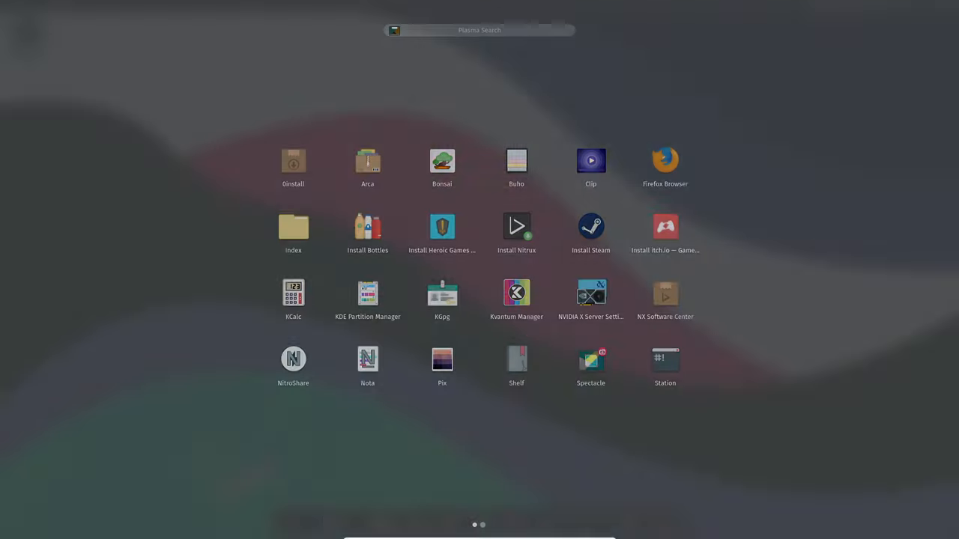
mouse_move(442, 292)
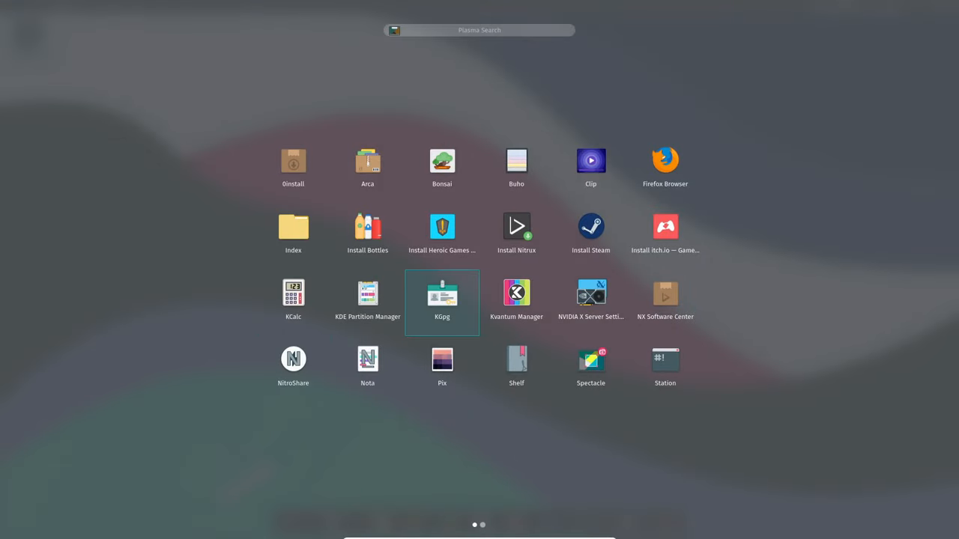
mouse_move(591, 226)
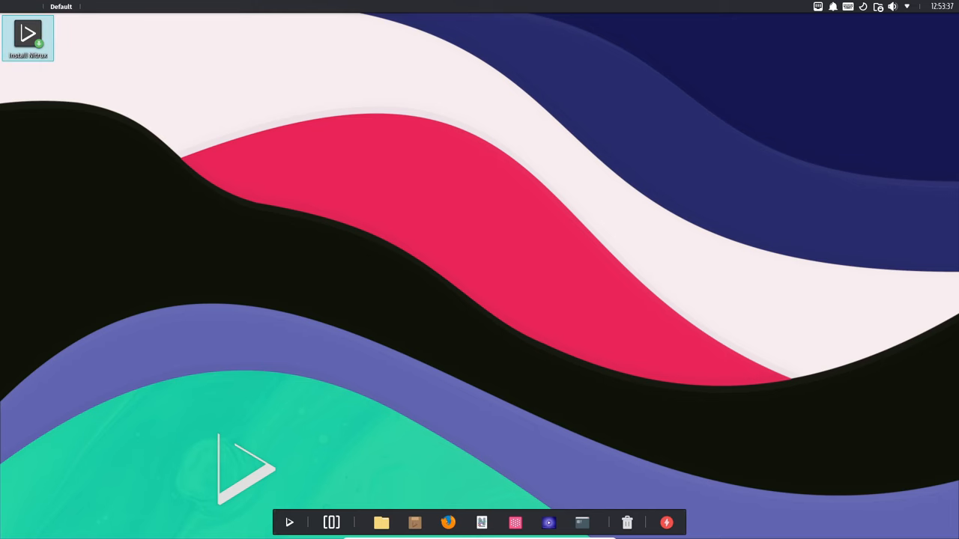
Step: Launch the Index file manager from the dock showing the home folders
click(381, 521)
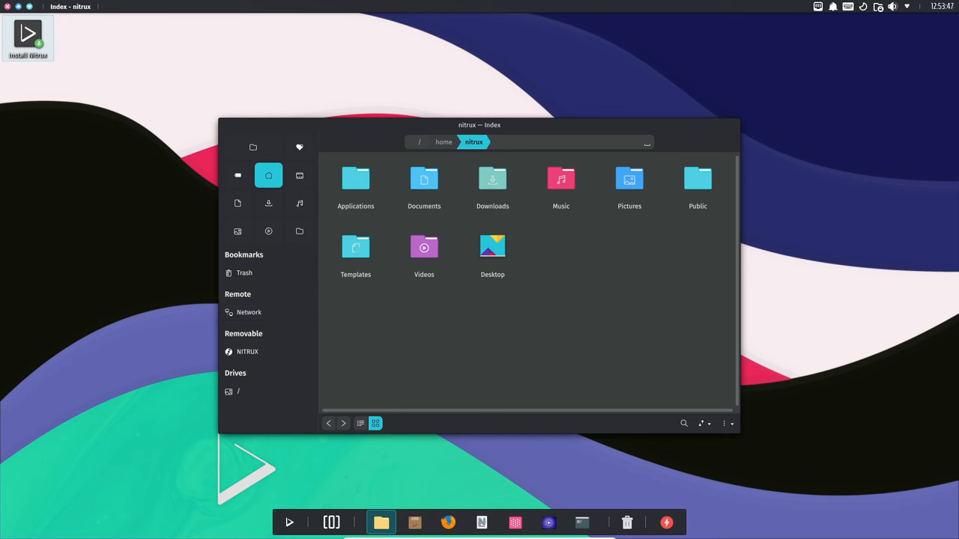
Step: Switch the home folder from the icon grid to the detailed list view
click(359, 423)
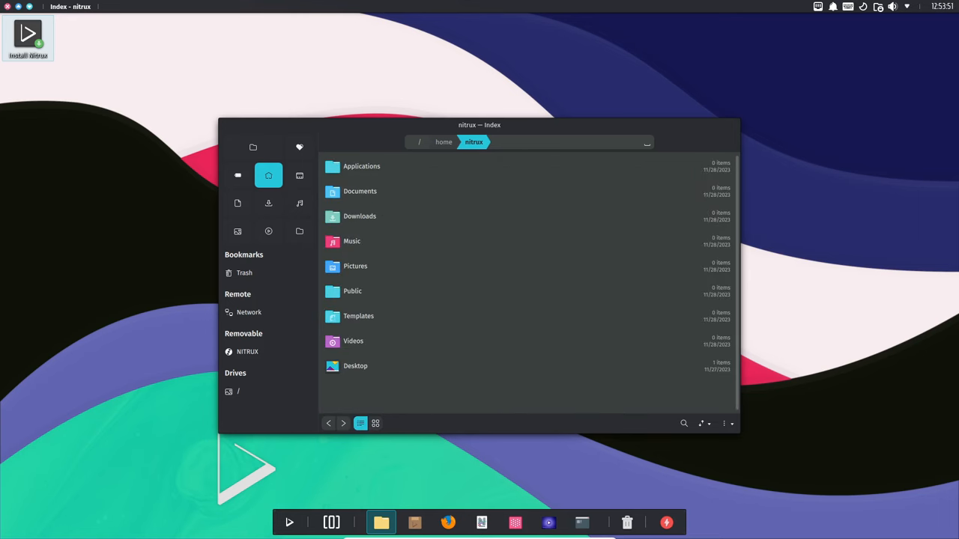
click(375, 422)
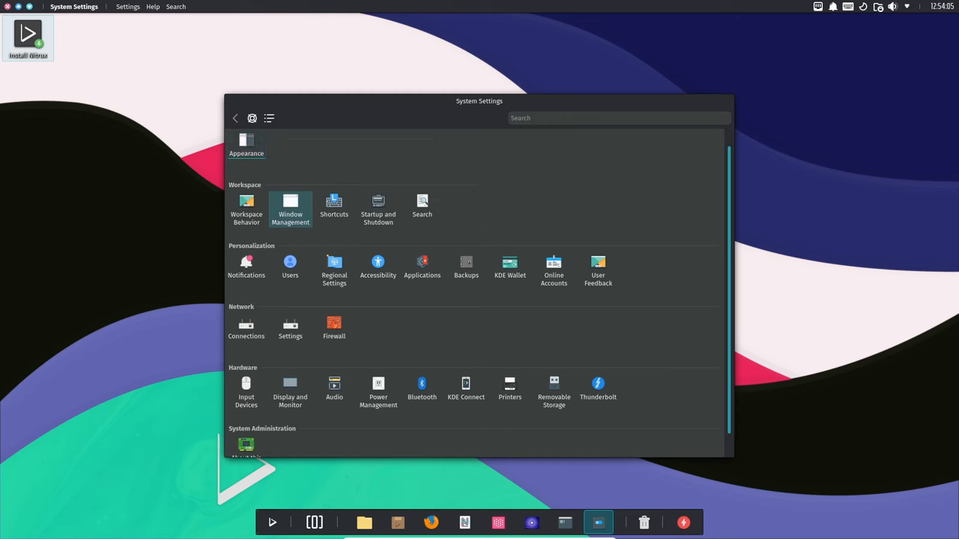
click(246, 446)
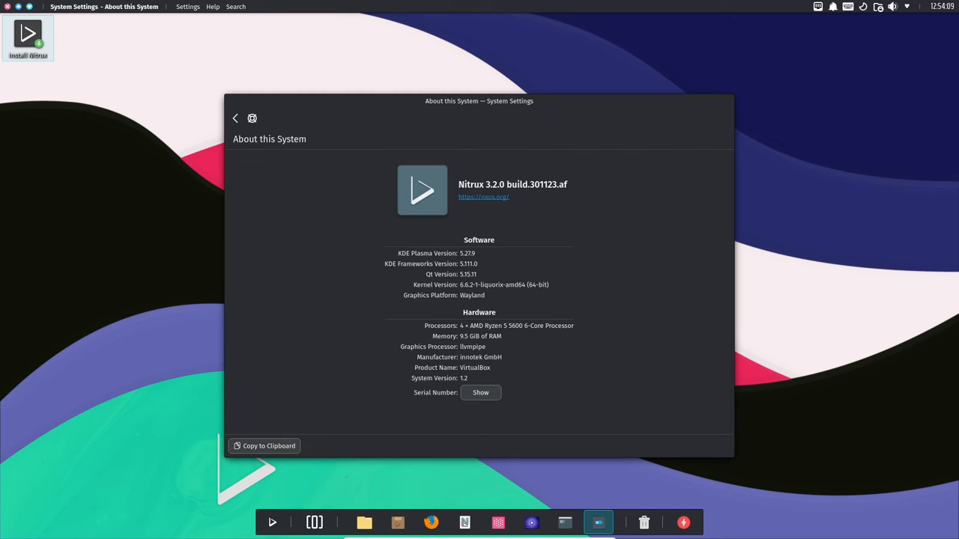
click(235, 119)
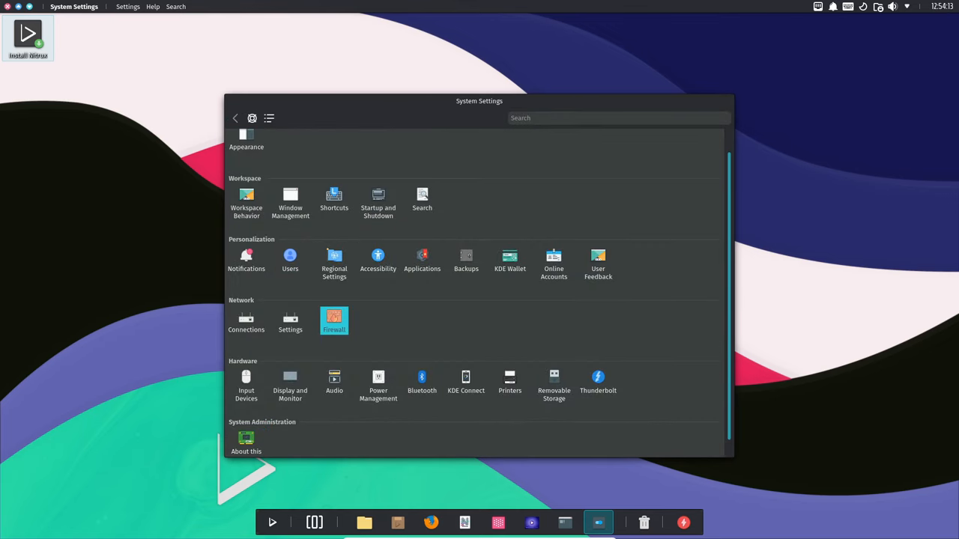
click(335, 321)
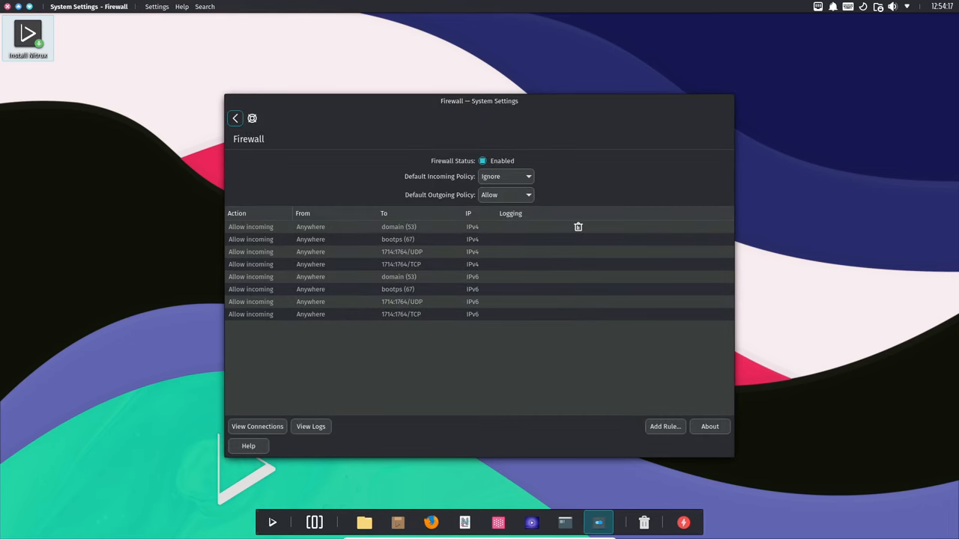
click(235, 118)
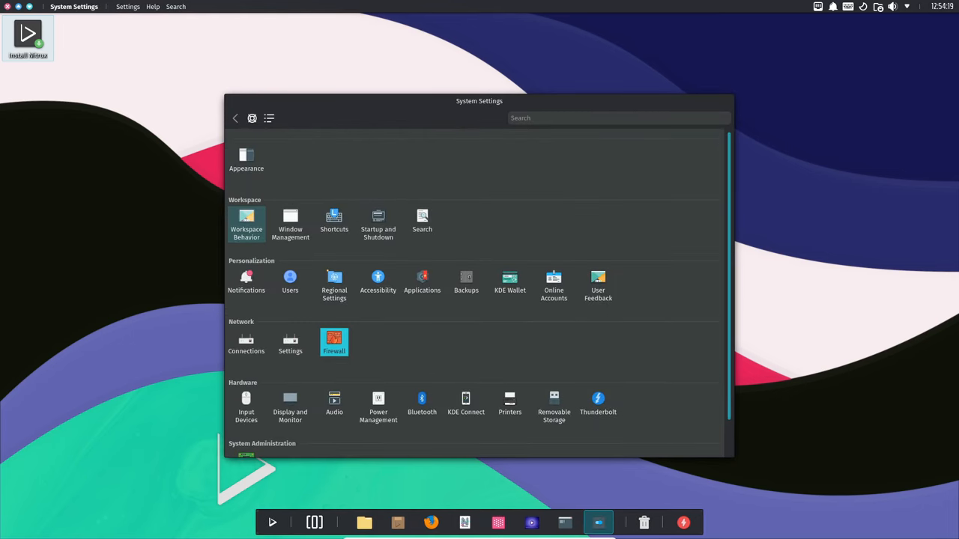
Step: View the Appearance global themes, Application Style and Plasma Style pages
click(246, 159)
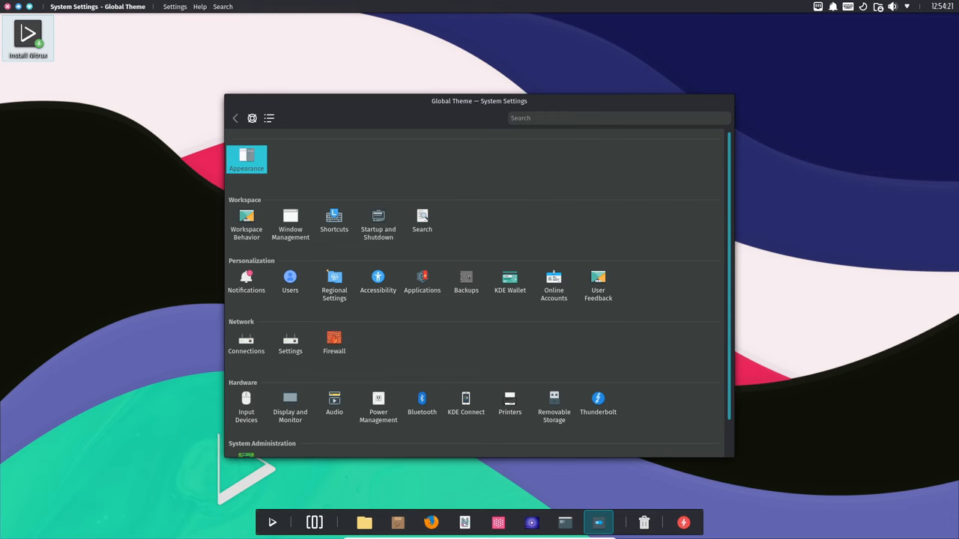
click(246, 159)
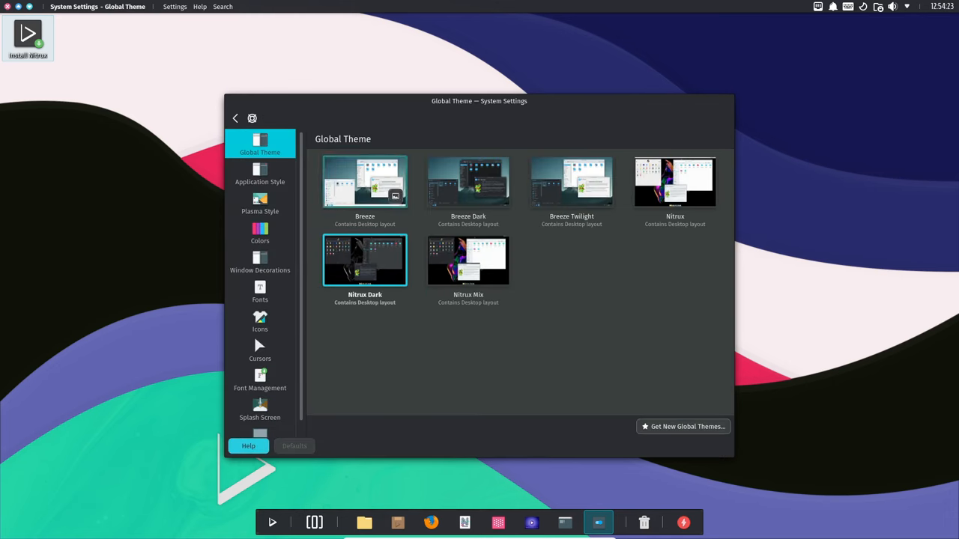
click(261, 172)
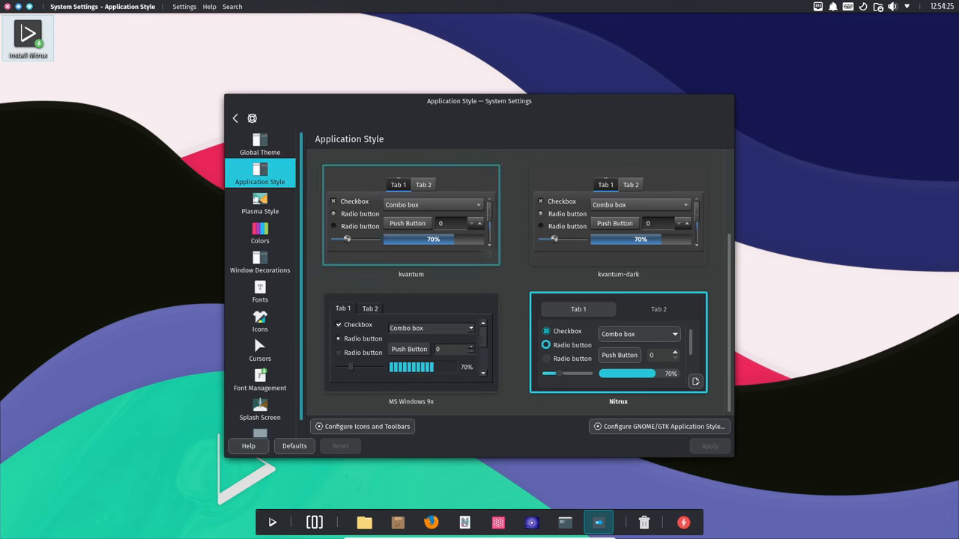
click(260, 204)
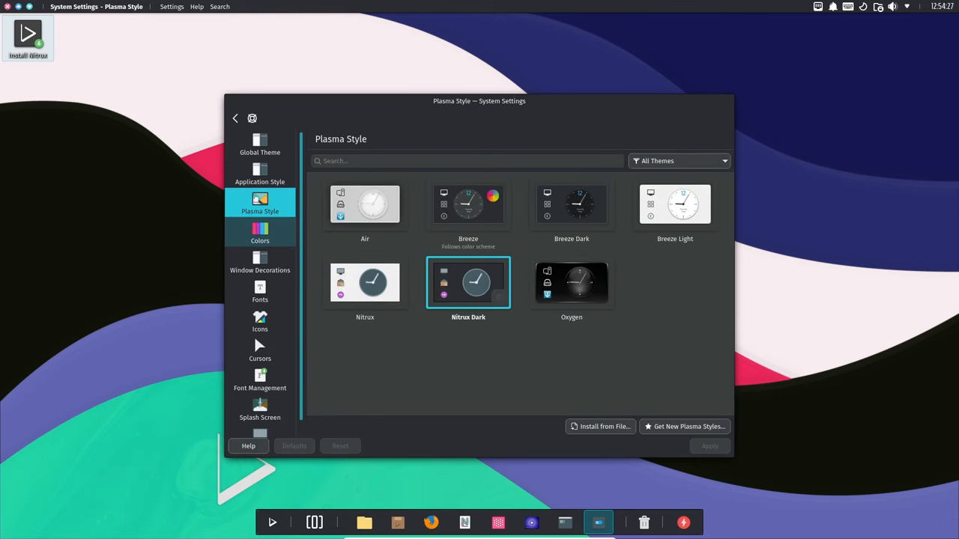
Step: View the Colors, Window Decorations, Fonts, Cursors and Splash Screen pages, then return to the overview
click(261, 234)
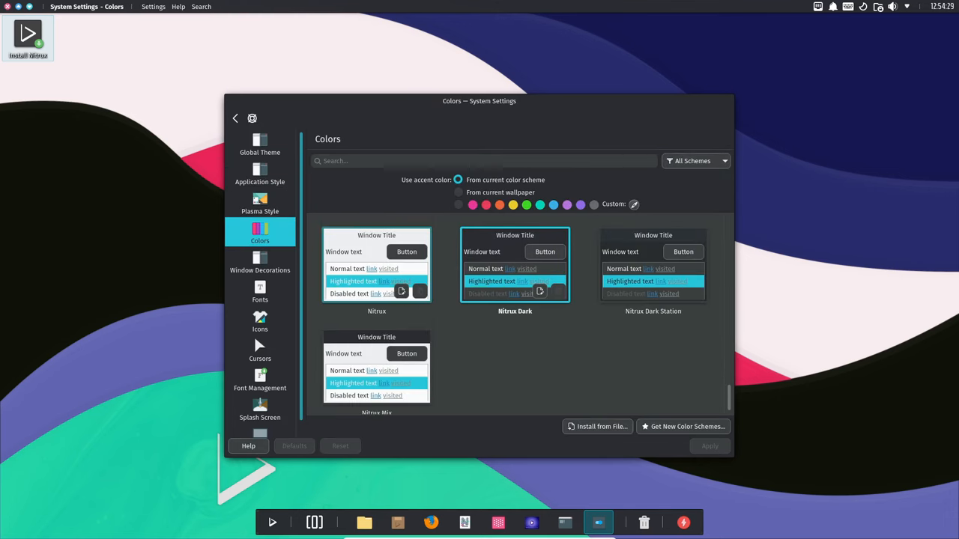
click(261, 263)
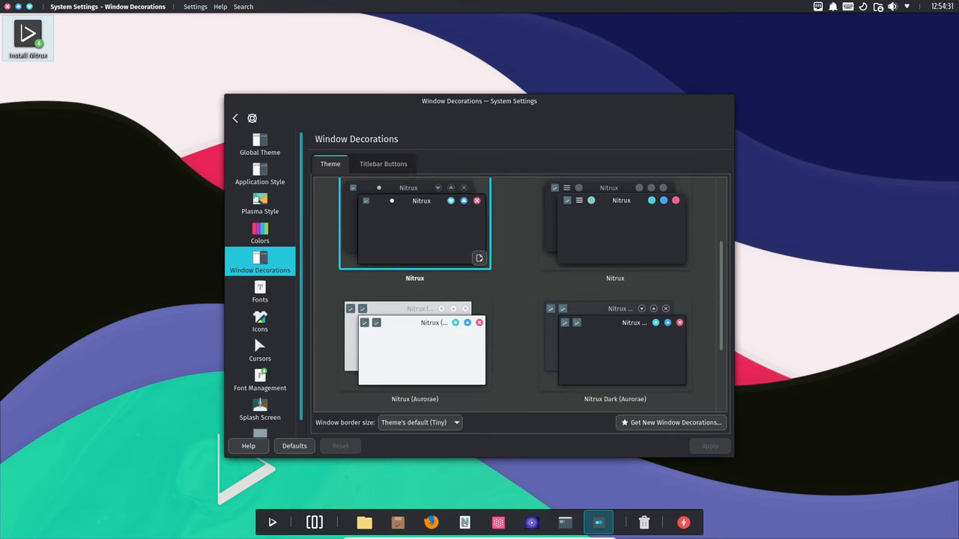
click(260, 290)
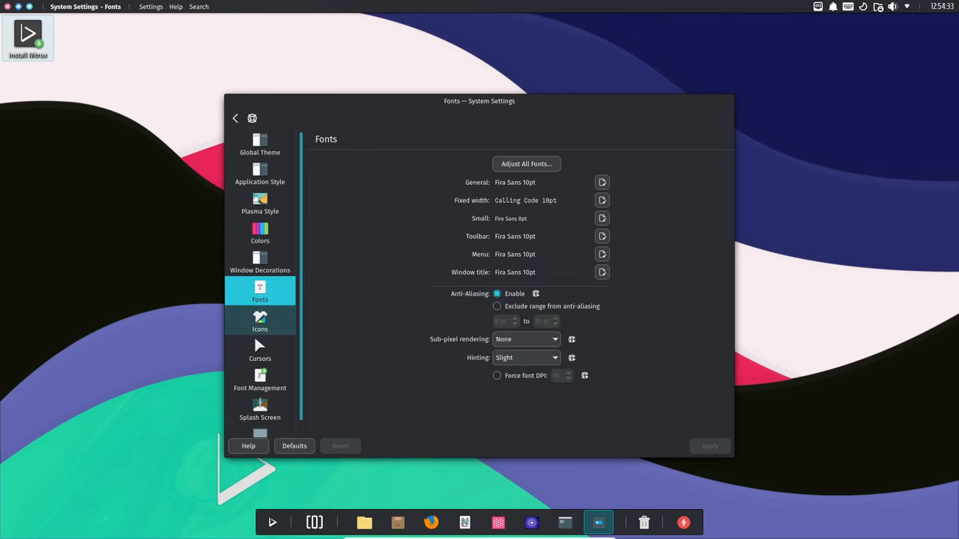
click(261, 350)
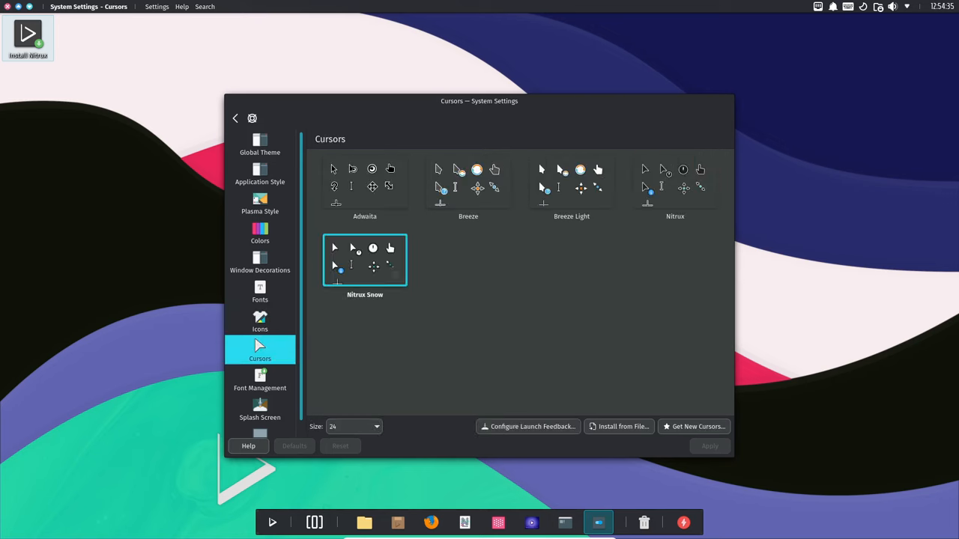
click(261, 402)
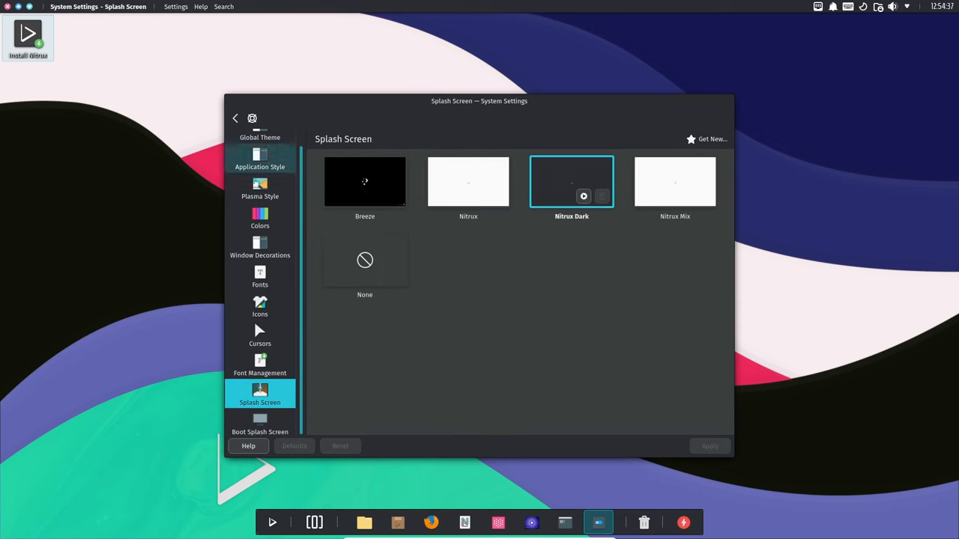
click(235, 119)
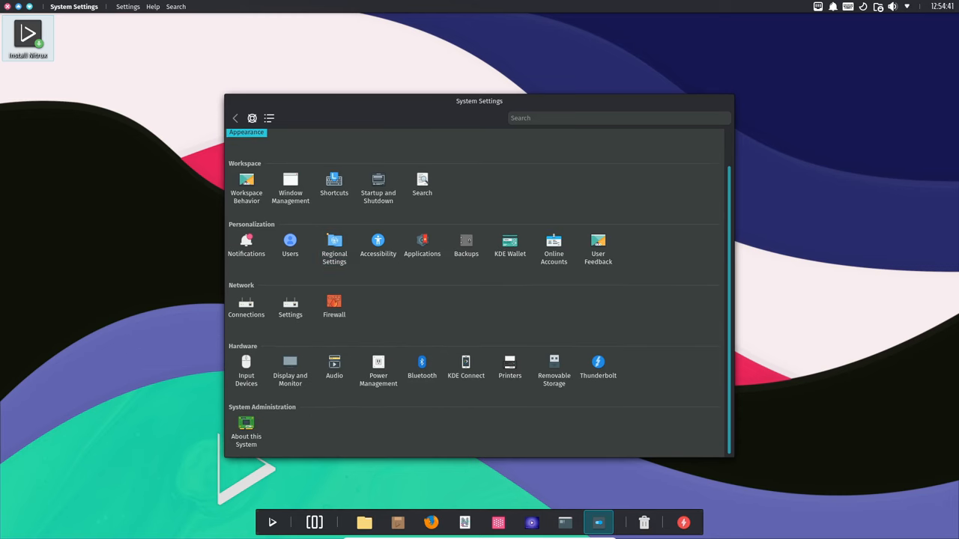
mouse_move(509, 242)
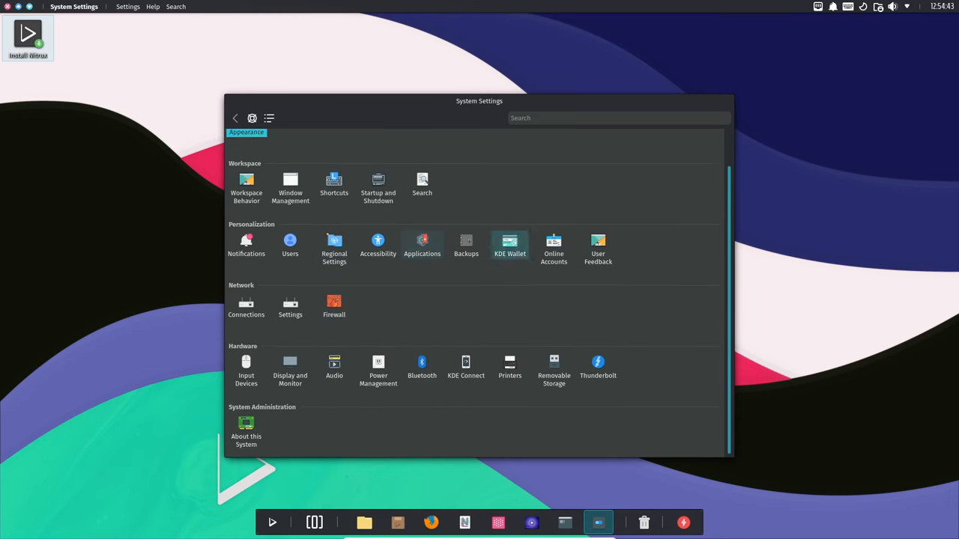
mouse_move(554, 248)
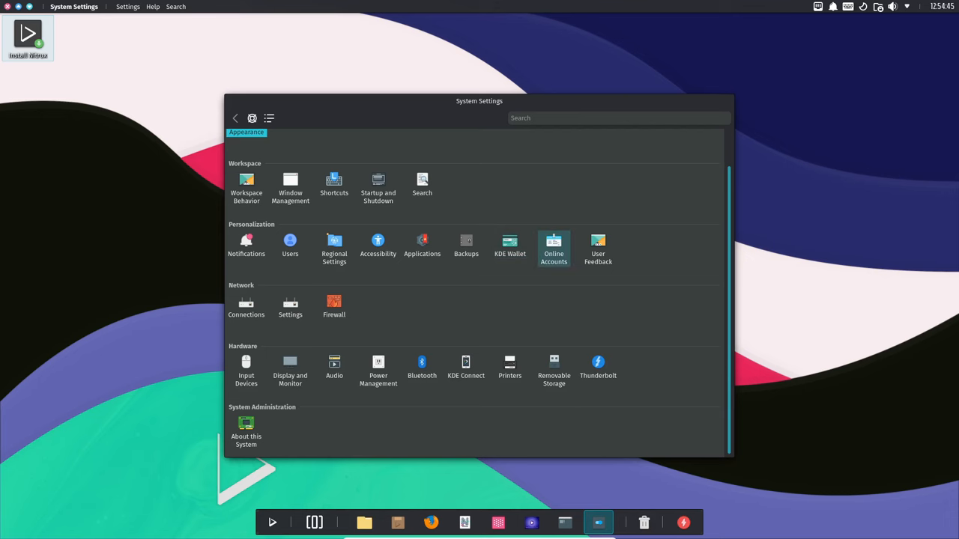
mouse_move(246, 187)
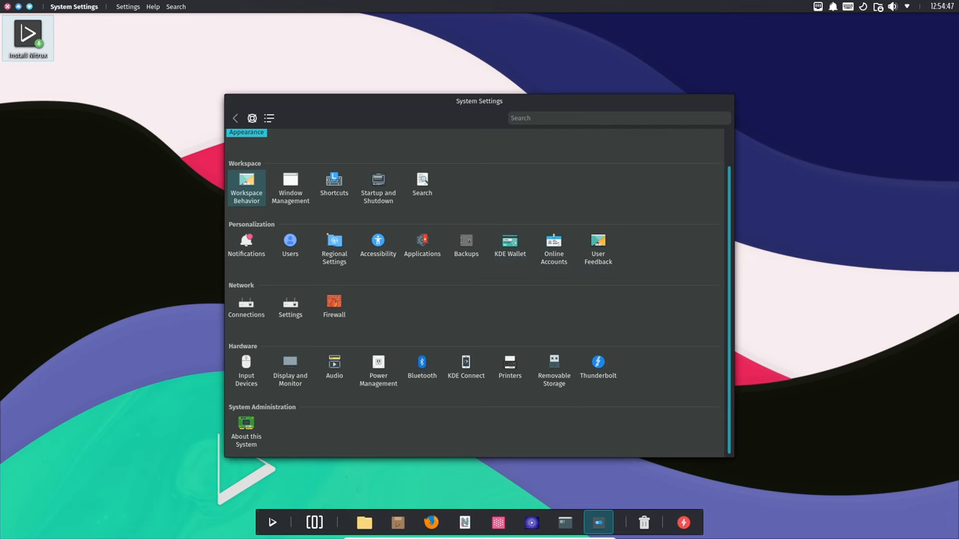
mouse_move(246, 367)
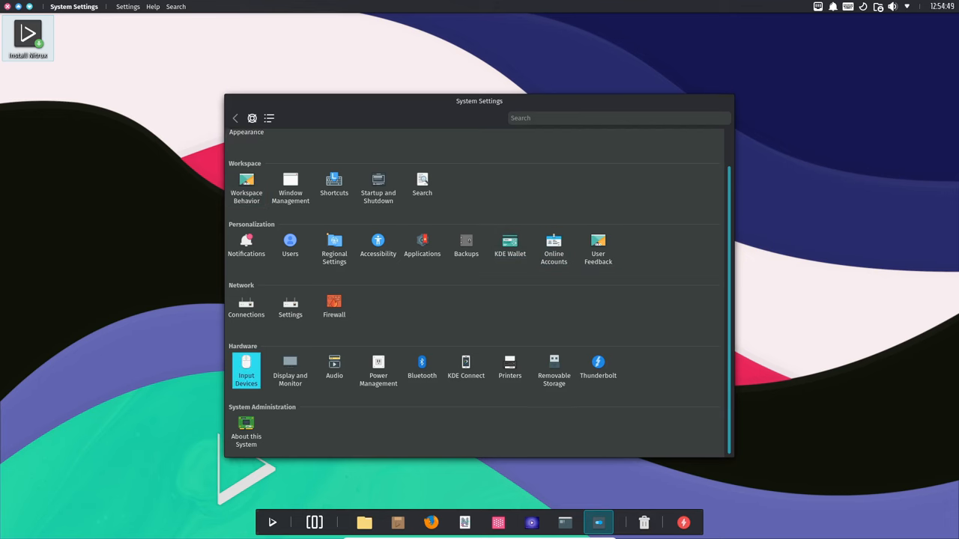
Step: View the Keyboard, Mouse and Game Controller pages under Input Devices, then go back
click(246, 368)
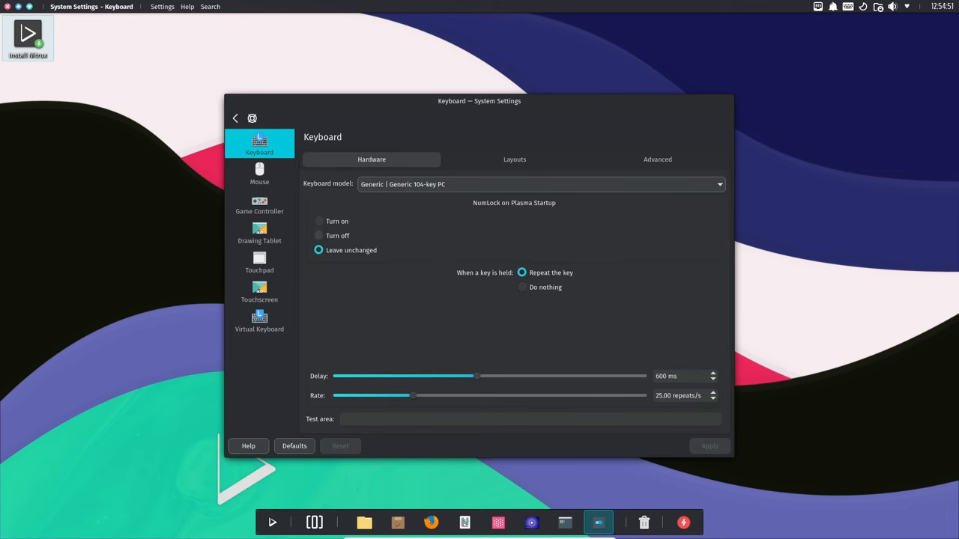
click(259, 174)
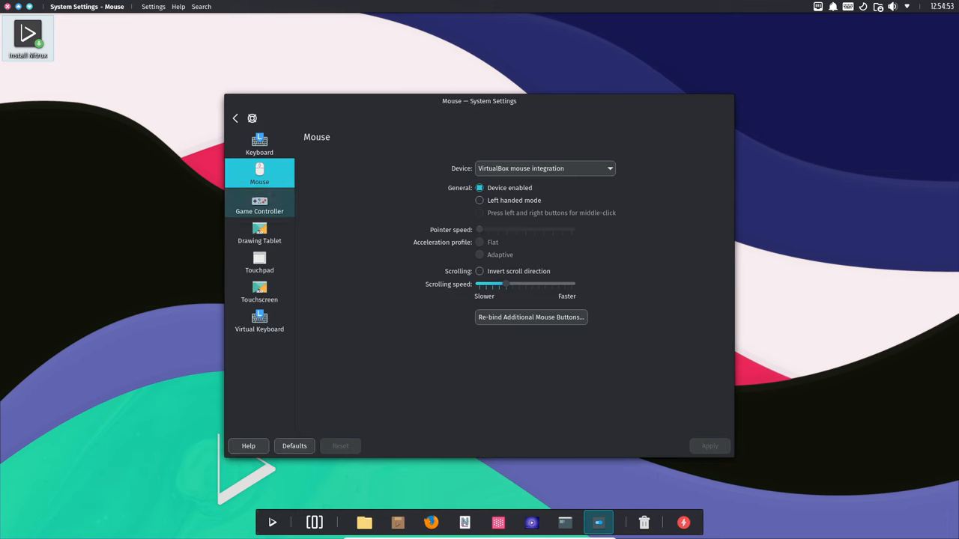
click(260, 204)
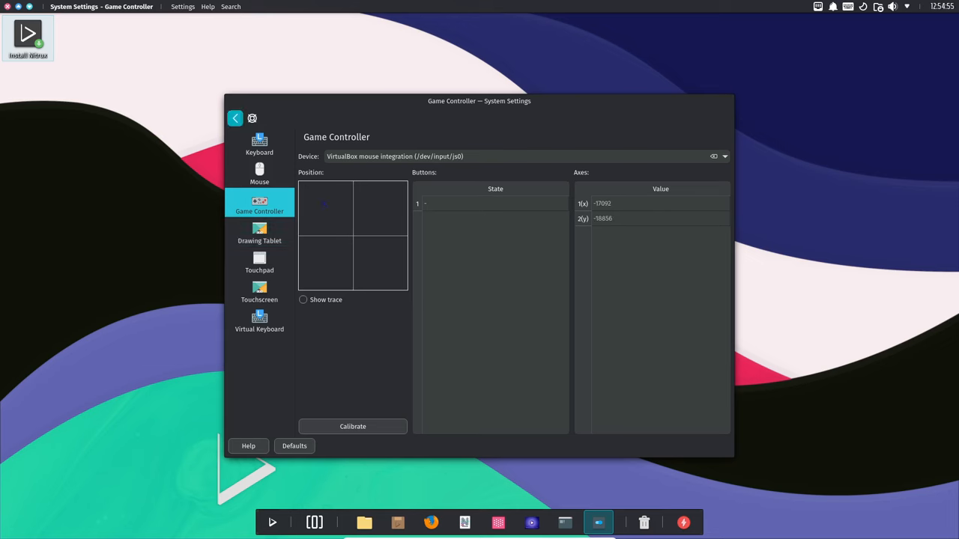
click(235, 119)
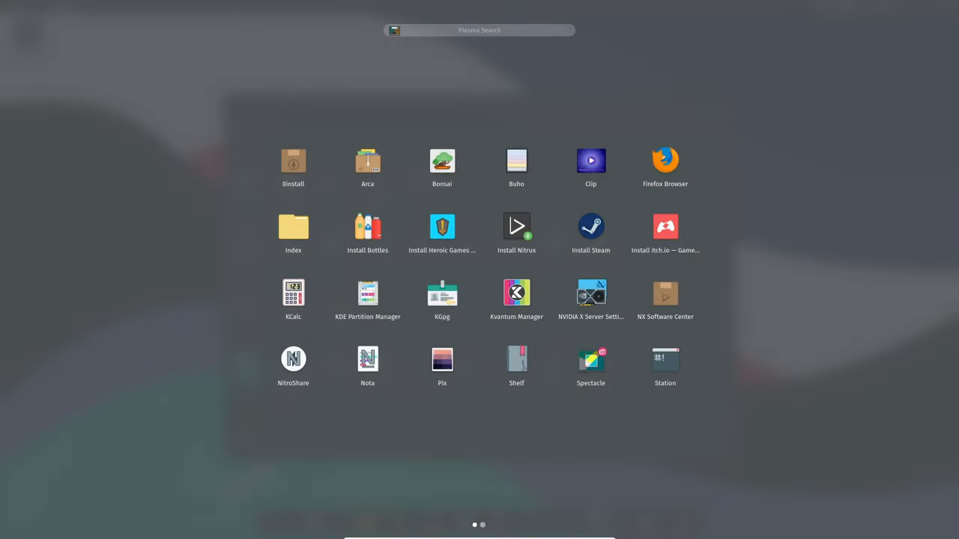
Step: Dismiss the launcher and bring up Configure Desktop and Wallpaper from the desktop
click(598, 522)
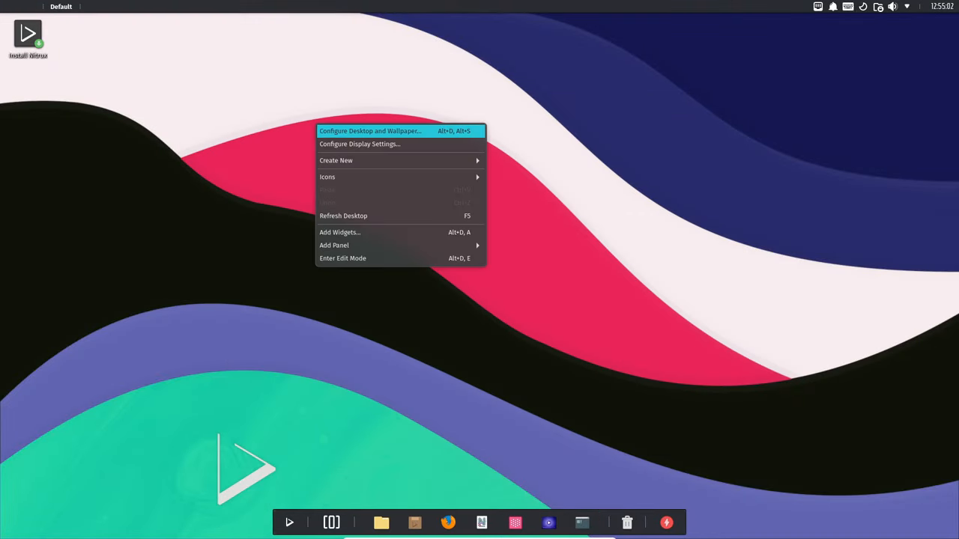
click(369, 130)
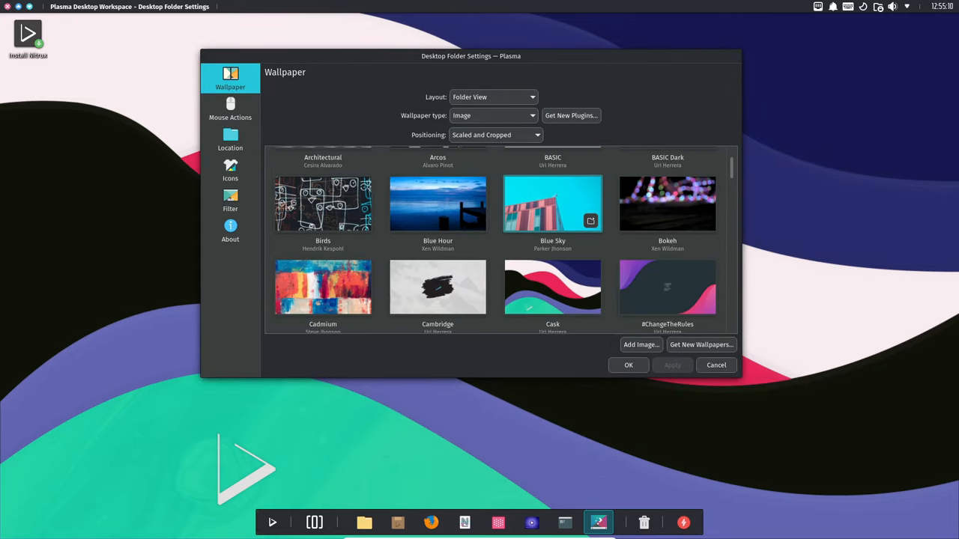
Step: Scroll the wallpaper grid, preview Iino, then cancel to keep the wave wallpaper
scroll(down, 3)
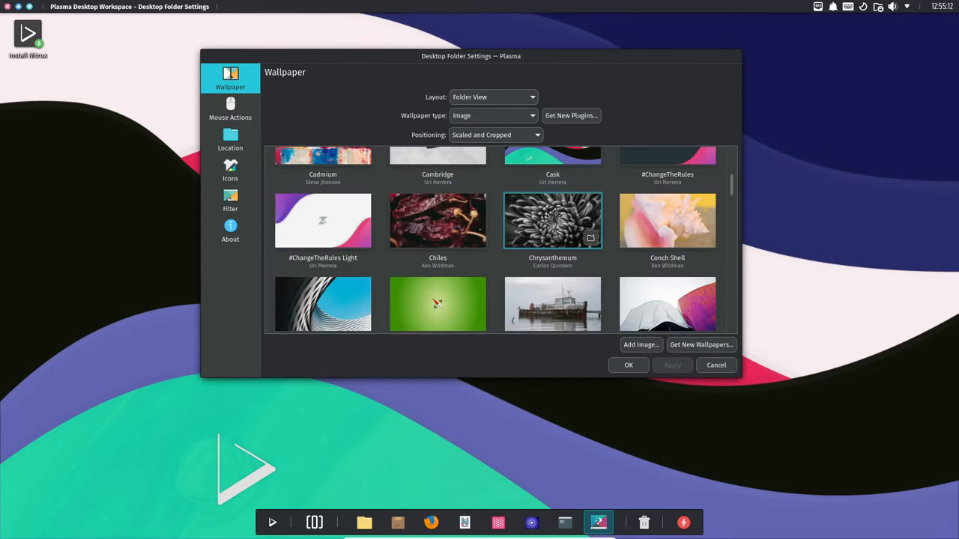
scroll(down, 3)
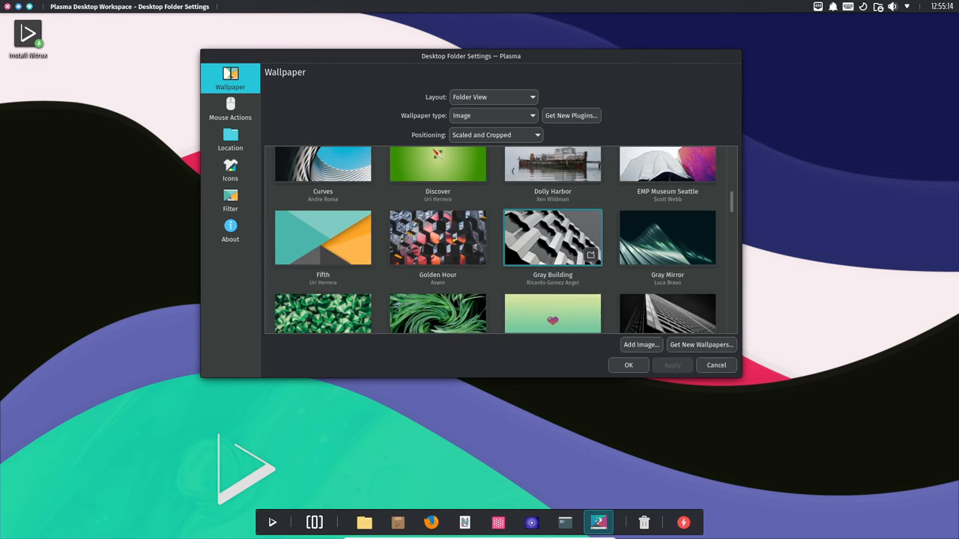
scroll(down, 3)
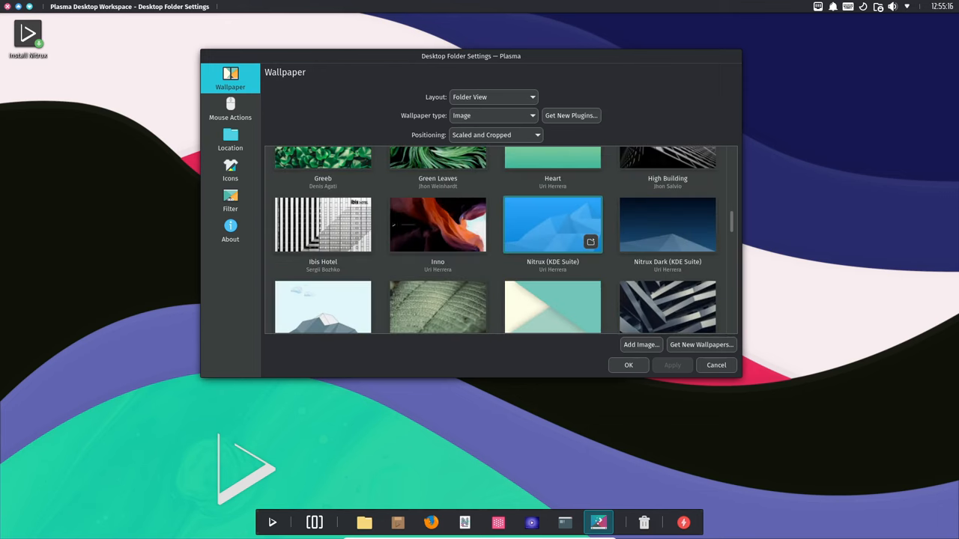
click(438, 225)
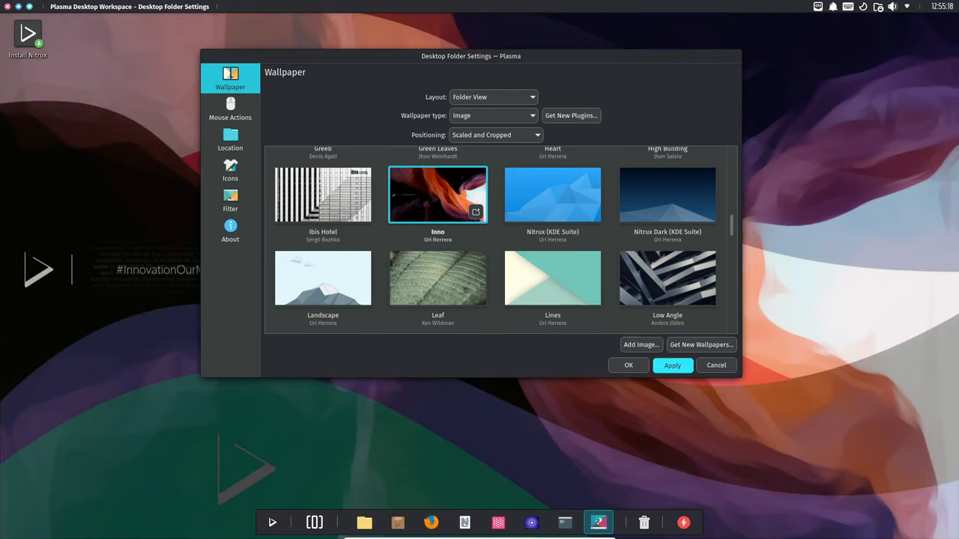
click(628, 365)
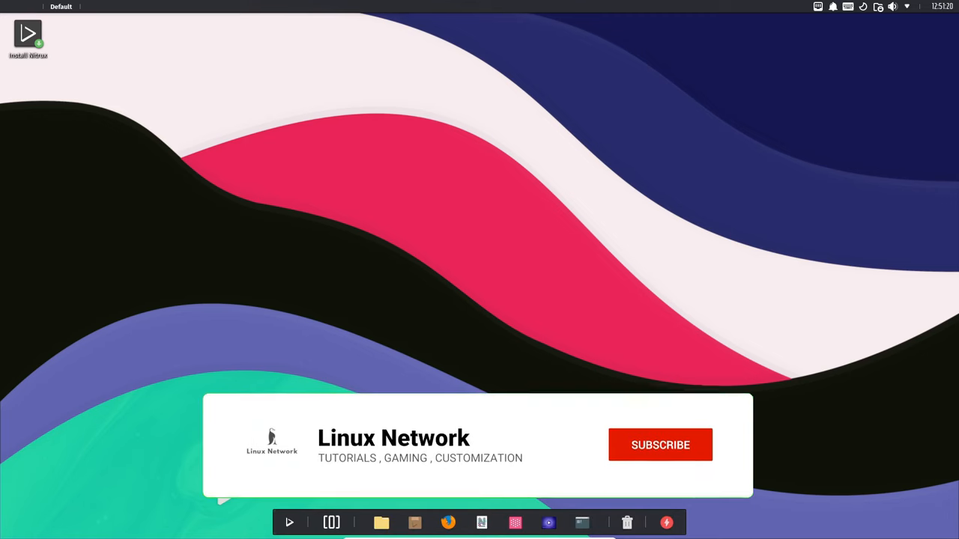
Step: Launch the Station terminal from the dock in the home folder
click(659, 443)
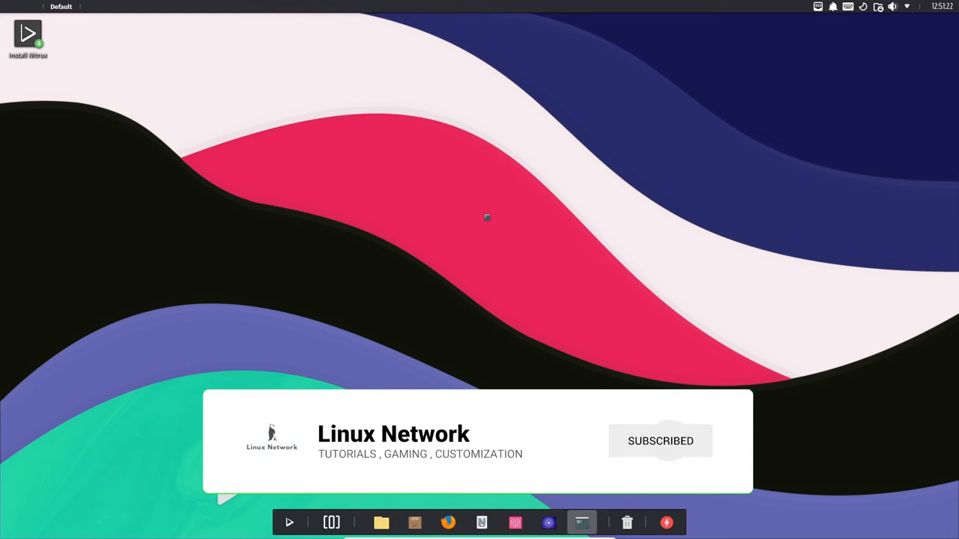
click(581, 522)
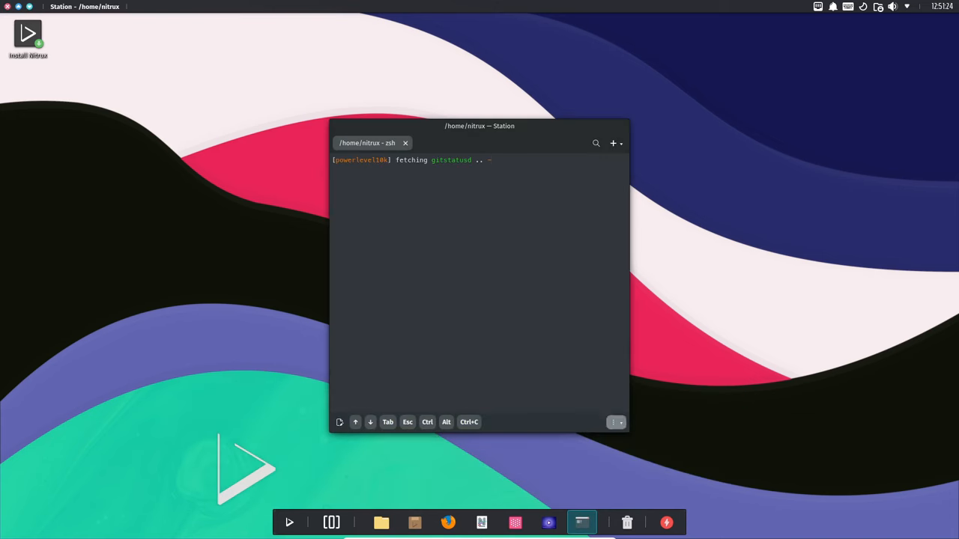